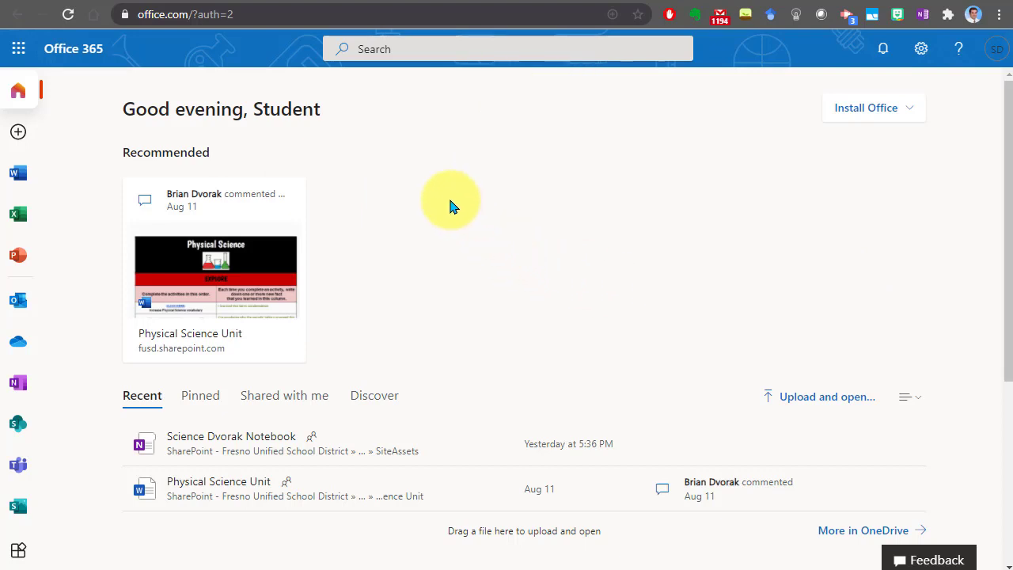
{"action": "mouse_move", "coordinate": [426, 172]}
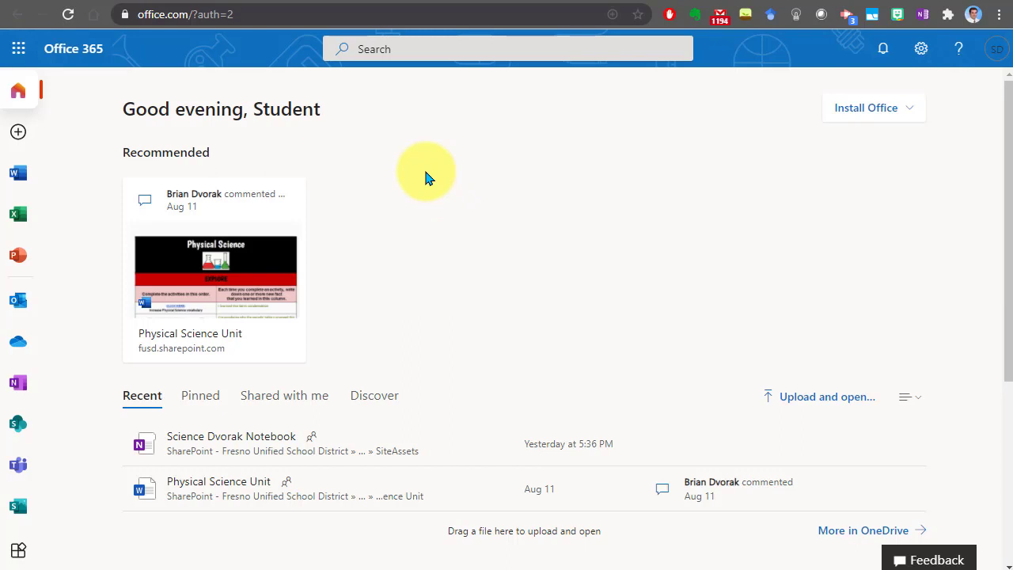
{"action": "mouse_move", "coordinate": [83, 196]}
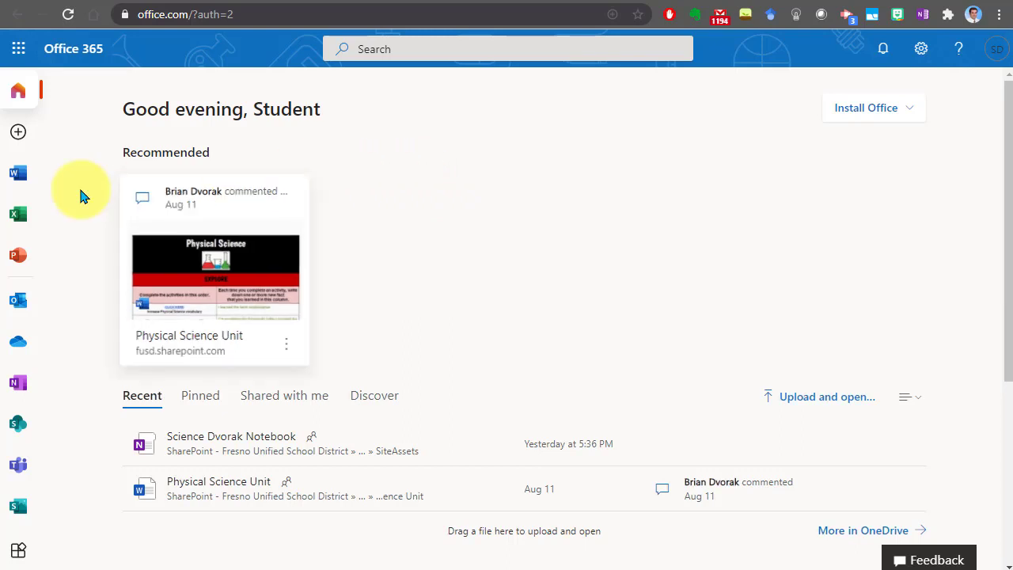
{"action": "mouse_move", "coordinate": [19, 424]}
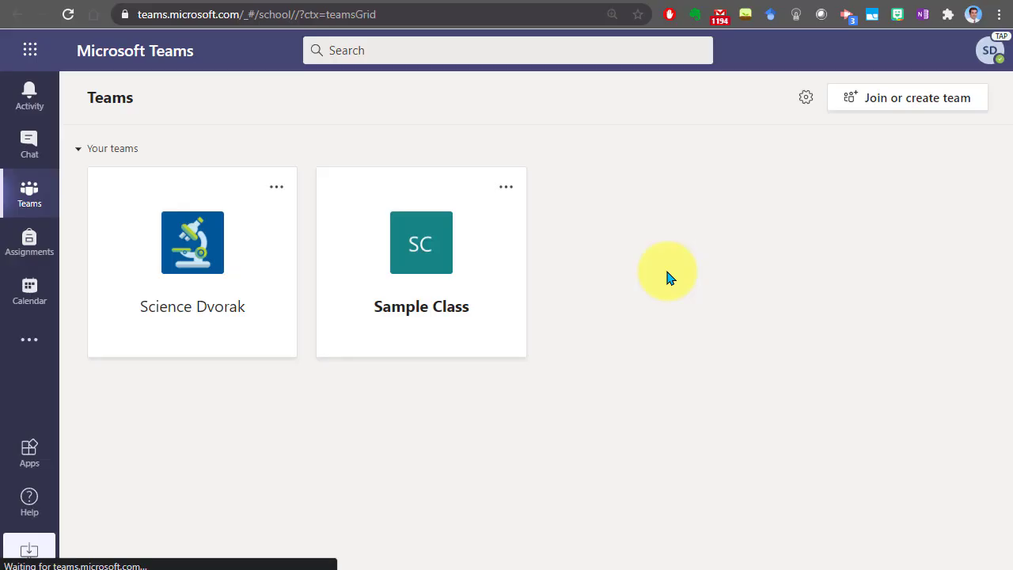
{"action": "mouse_move", "coordinate": [355, 417]}
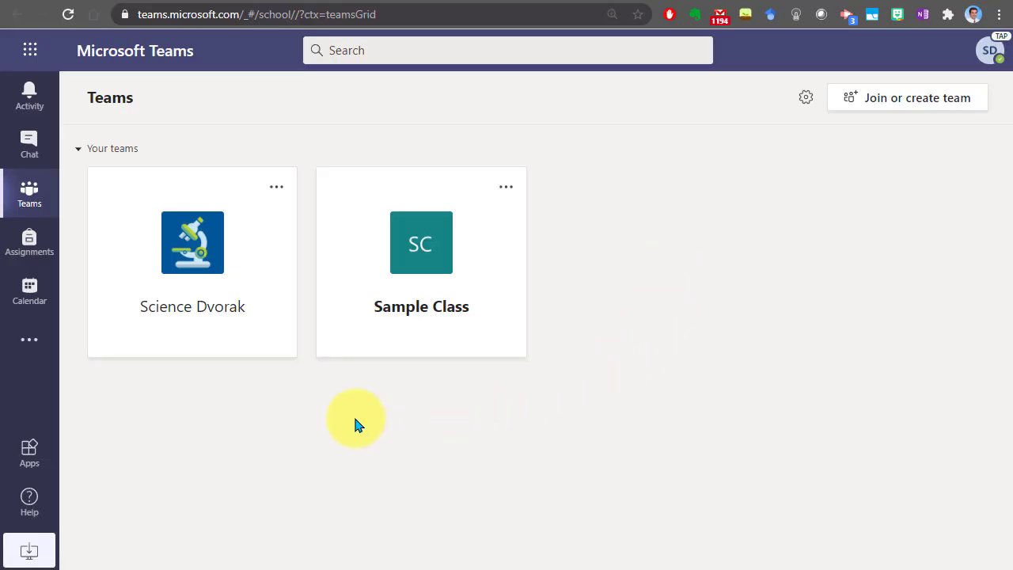
{"action": "mouse_move", "coordinate": [224, 358]}
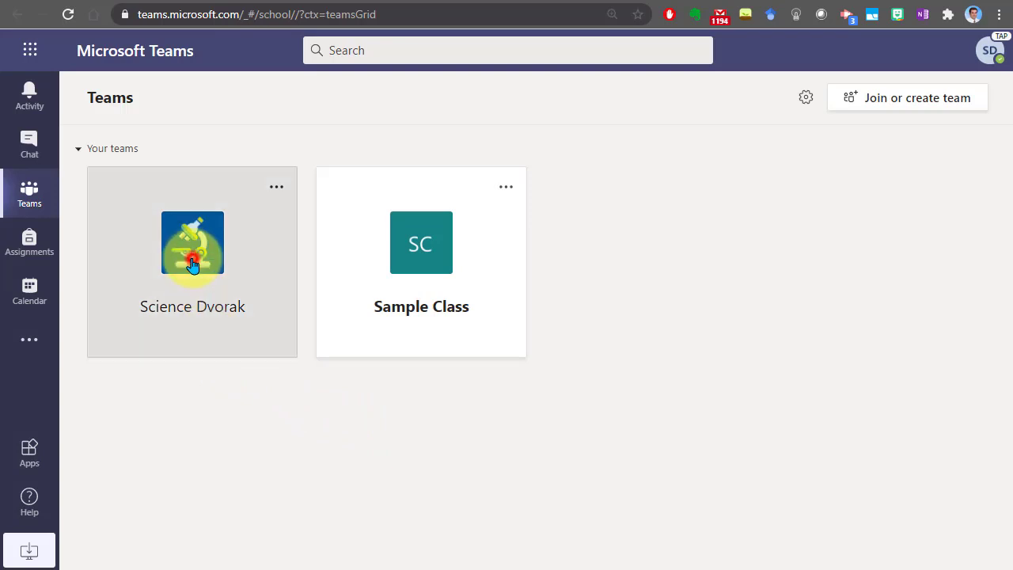
Open the Science Dvorak class team from its tile.
{"action": "left_click", "coordinate": [192, 250]}
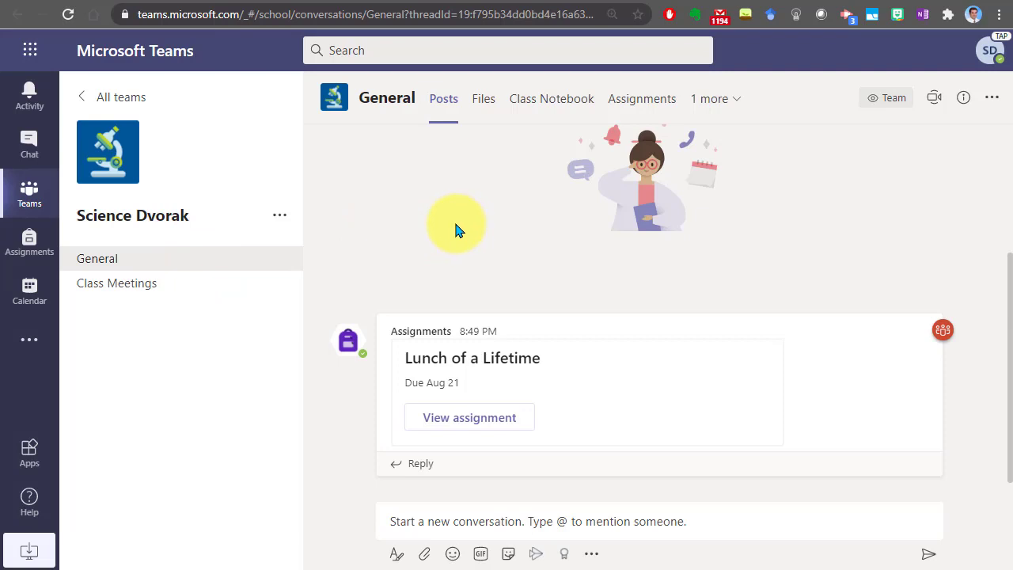
{"action": "mouse_move", "coordinate": [576, 396]}
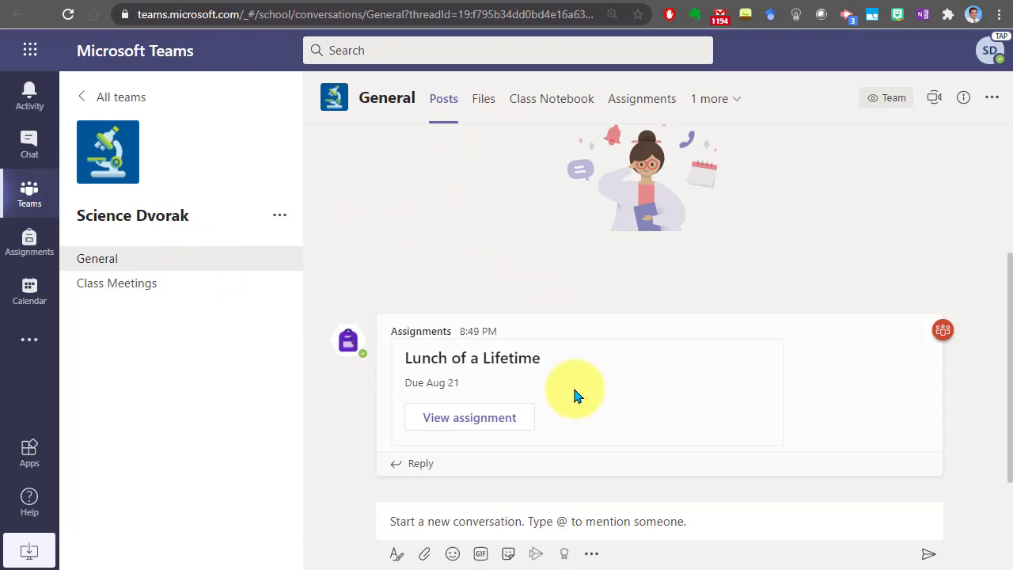
{"action": "mouse_move", "coordinate": [484, 417]}
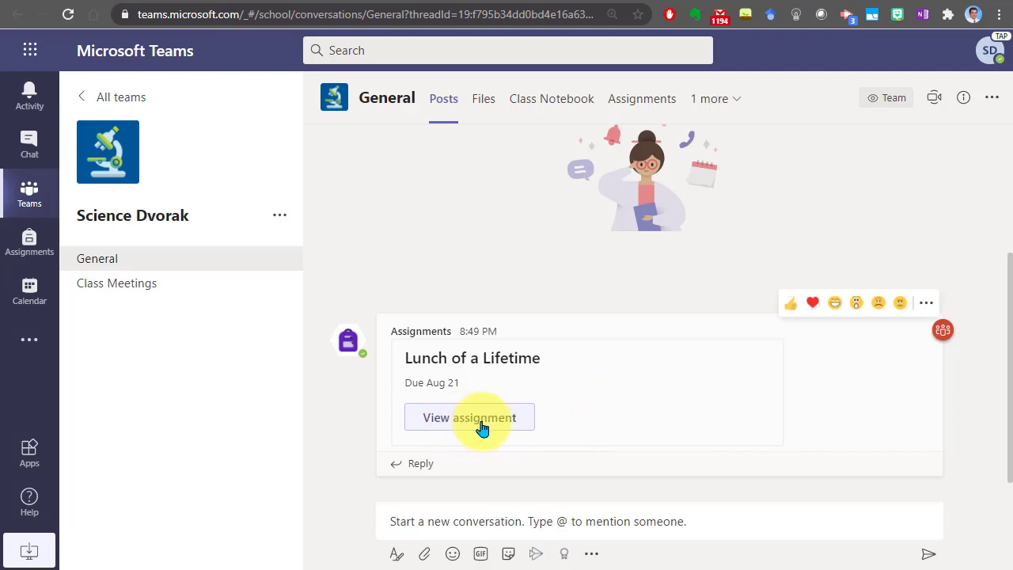
{"action": "mouse_move", "coordinate": [506, 206]}
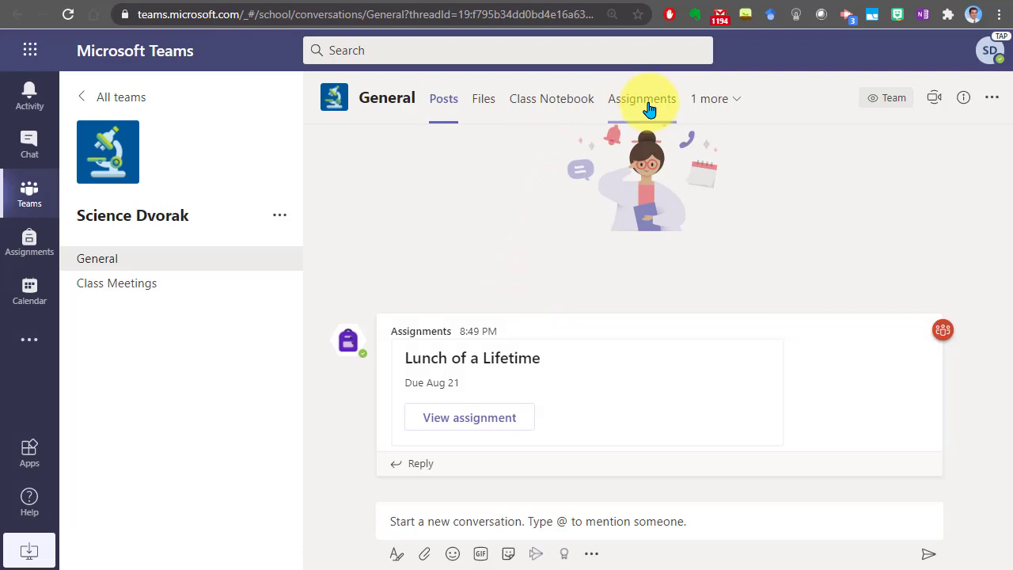
Switch to the Assignments tab and open Lunch of a Lifetime under Assigned.
{"action": "left_click", "coordinate": [642, 98]}
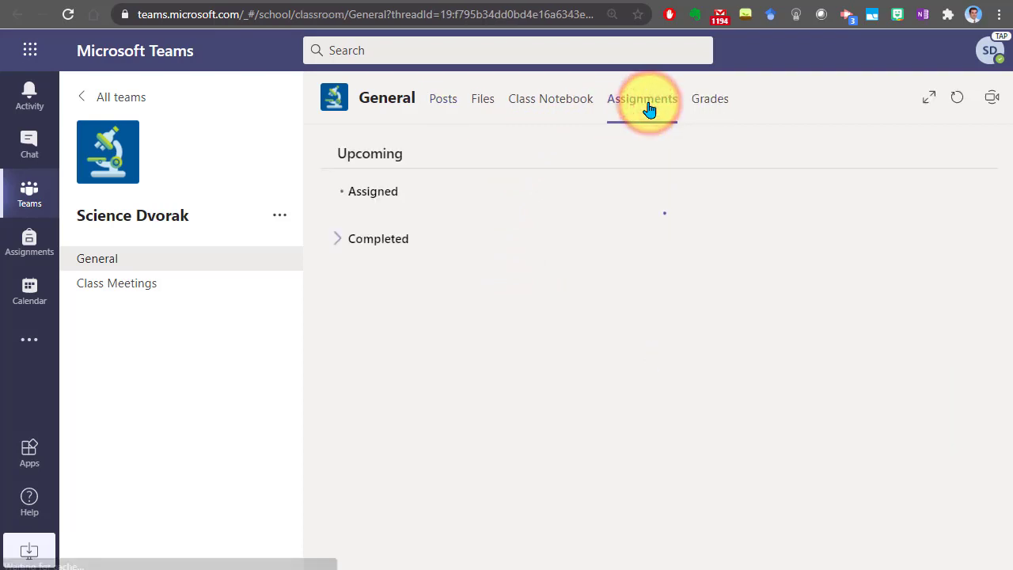
{"action": "left_click", "coordinate": [642, 98]}
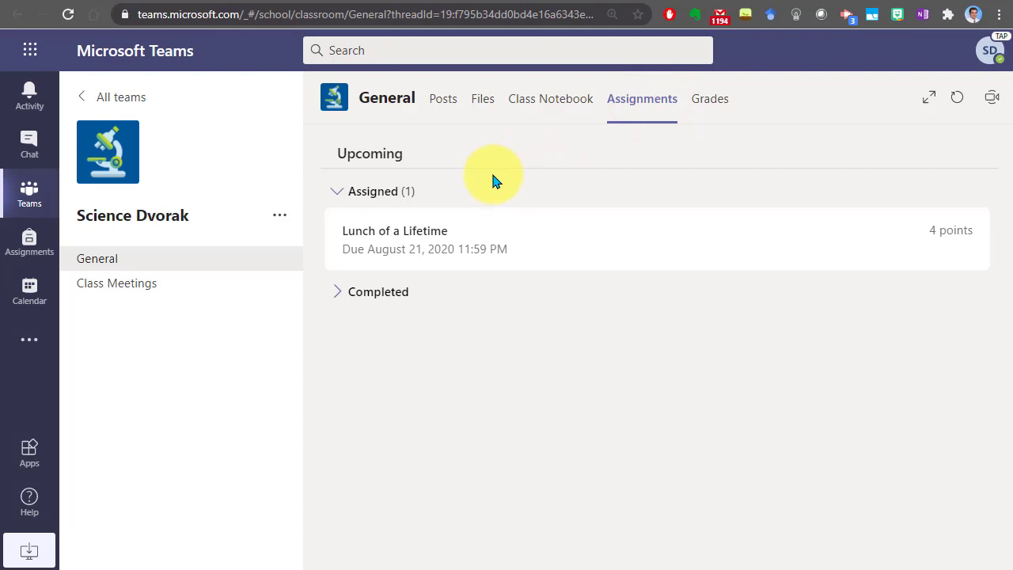
{"action": "mouse_move", "coordinate": [393, 244]}
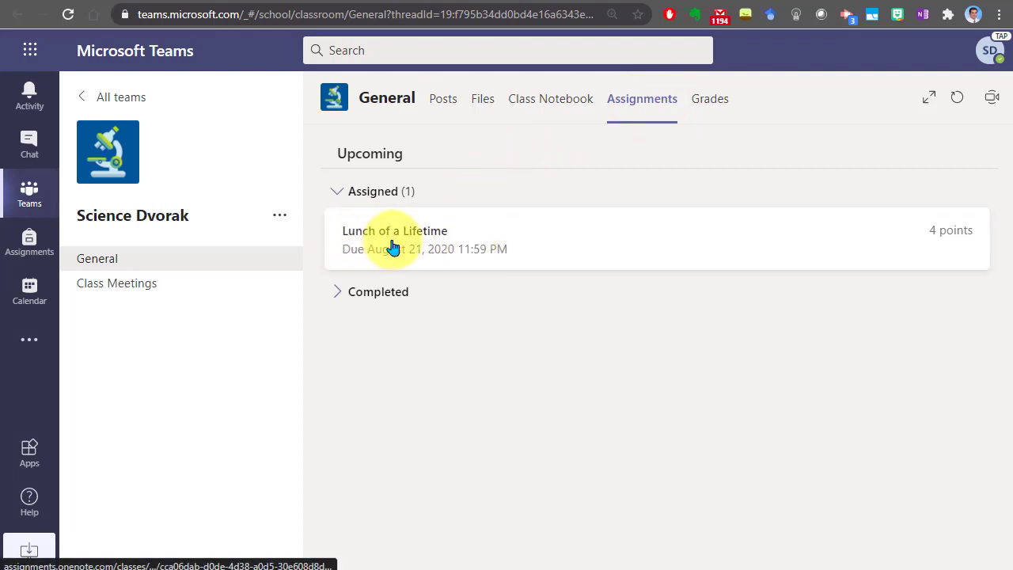
{"action": "left_click", "coordinate": [394, 238]}
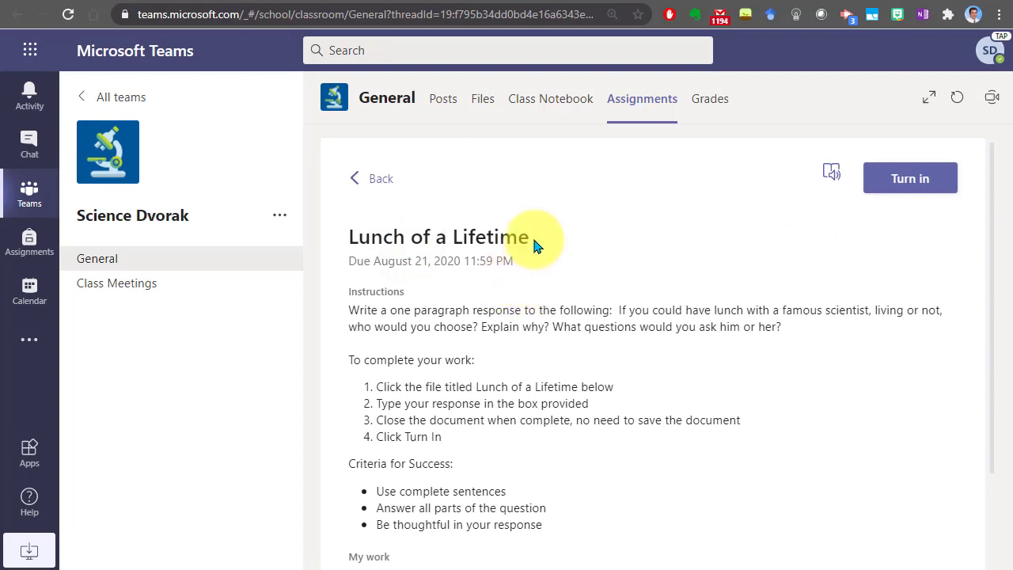
{"action": "mouse_move", "coordinate": [437, 306]}
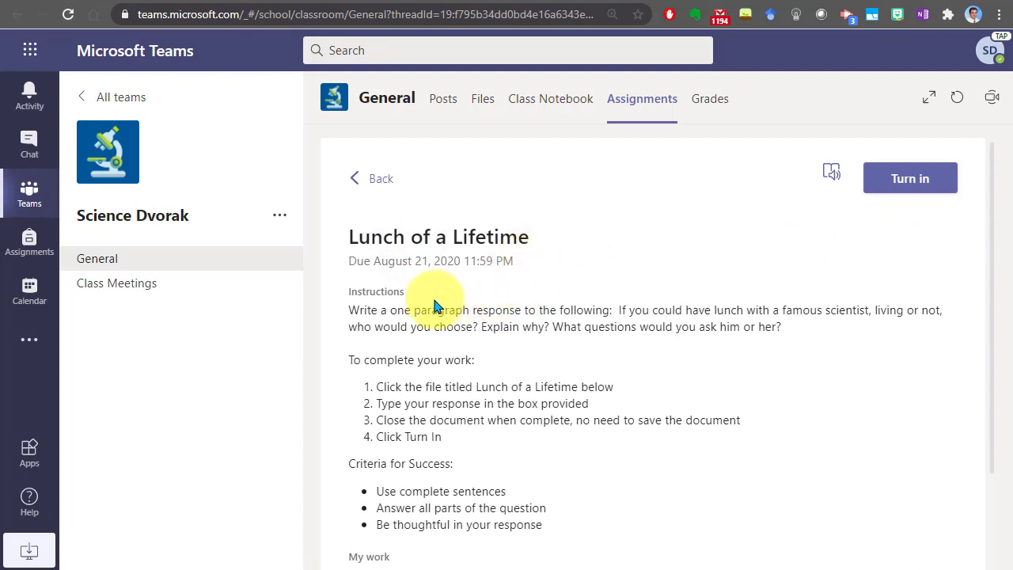
{"action": "mouse_move", "coordinate": [506, 360]}
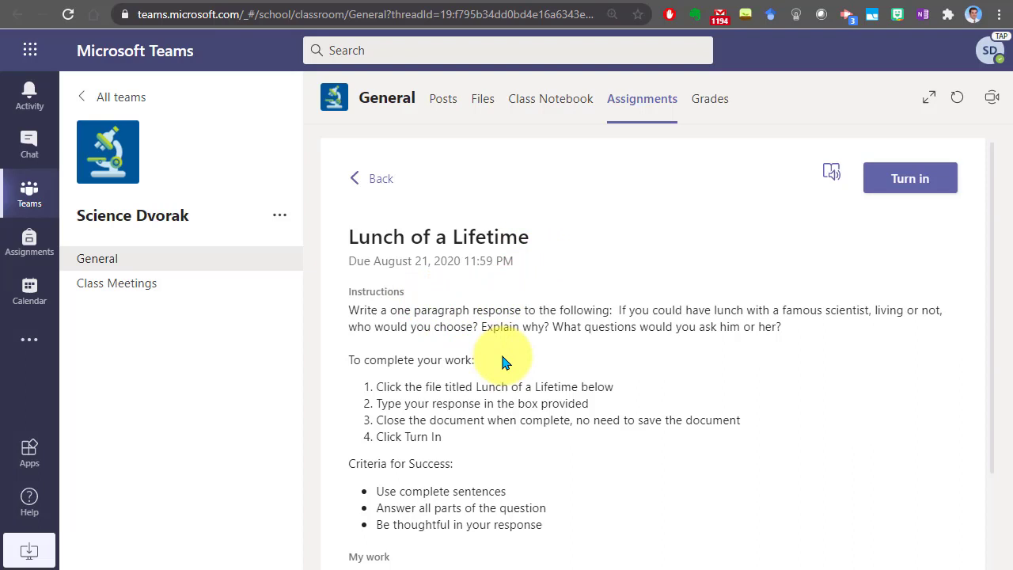
{"action": "mouse_move", "coordinate": [995, 306]}
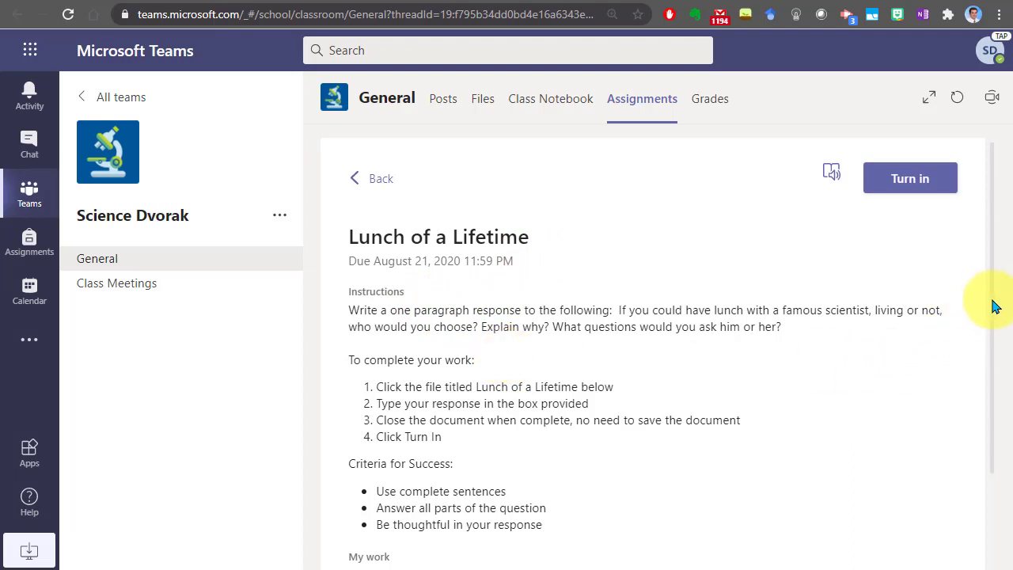
{"action": "scroll", "scroll_direction": "down", "scroll_amount": 3}
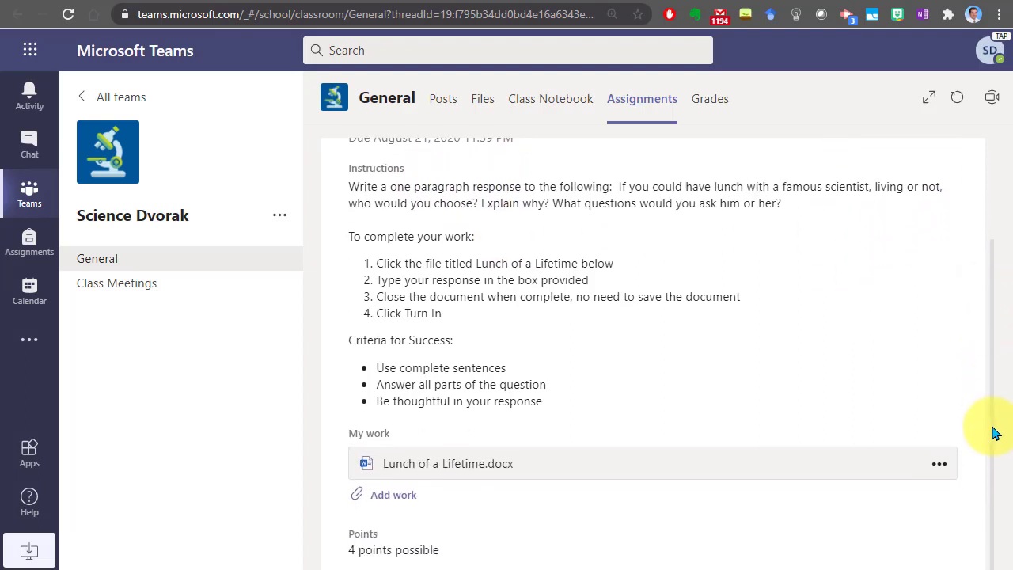
{"action": "mouse_move", "coordinate": [465, 433]}
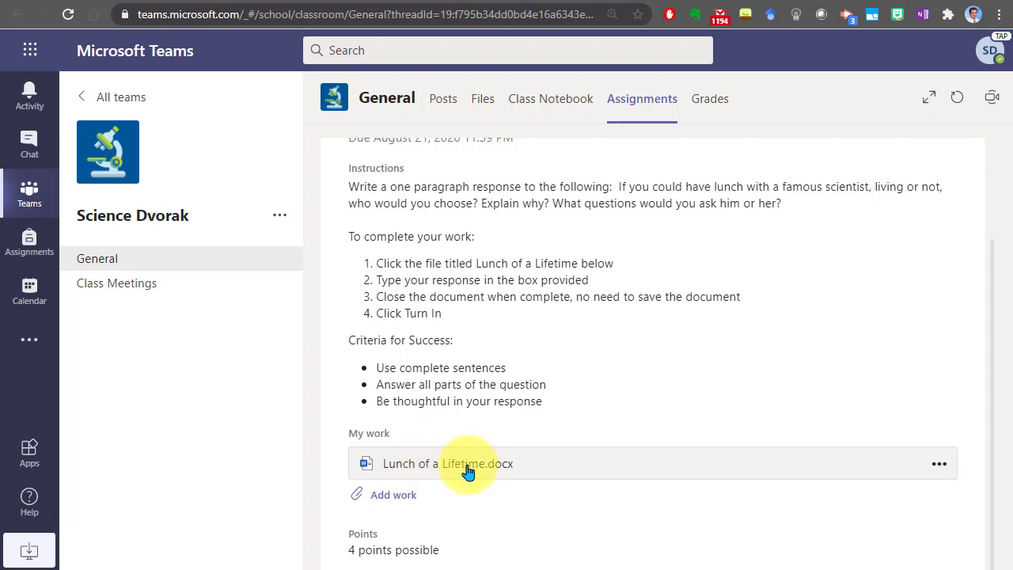
{"action": "mouse_move", "coordinate": [528, 505]}
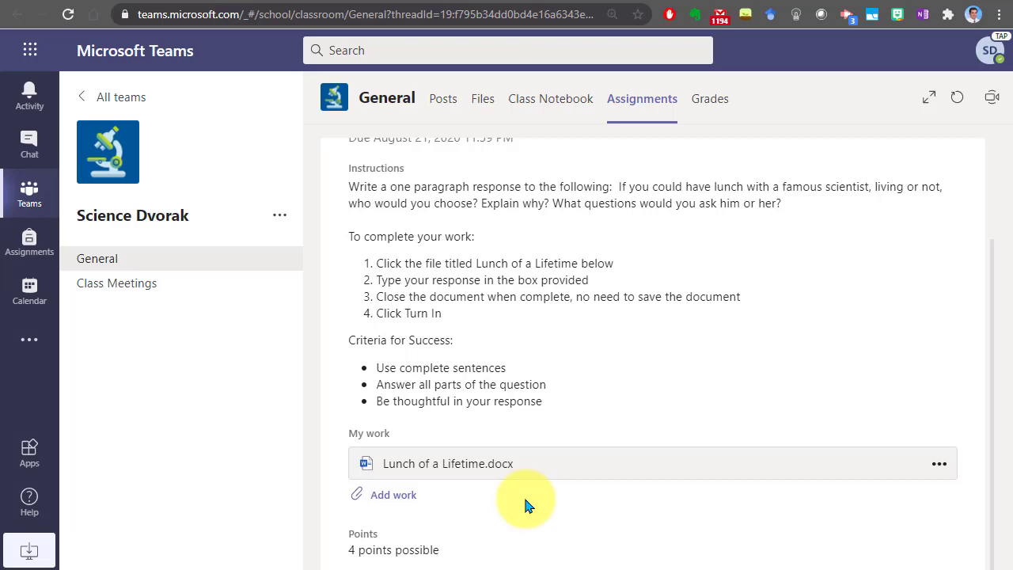
{"action": "mouse_move", "coordinate": [431, 501]}
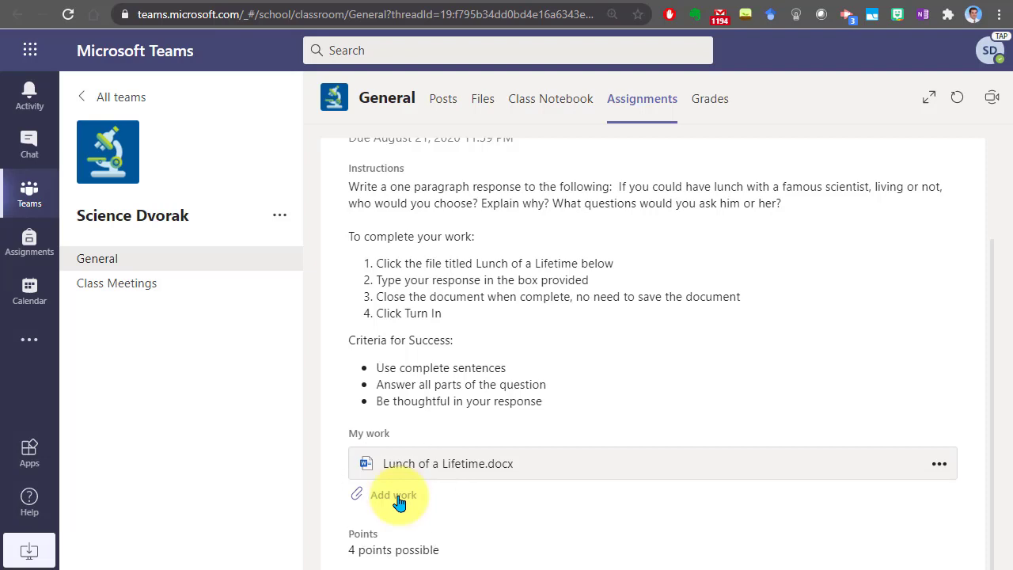
{"action": "mouse_move", "coordinate": [451, 507]}
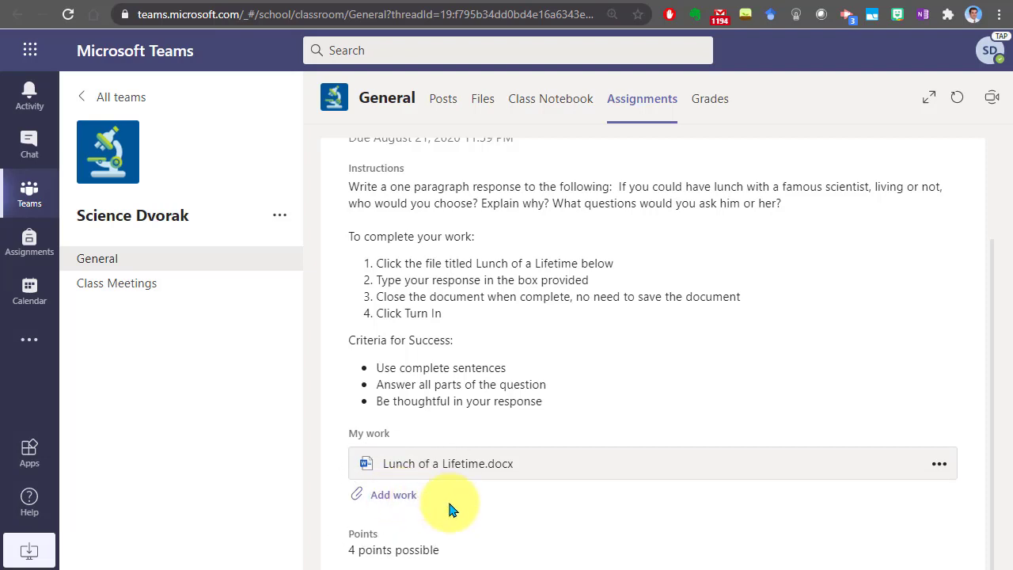
{"action": "mouse_move", "coordinate": [521, 503]}
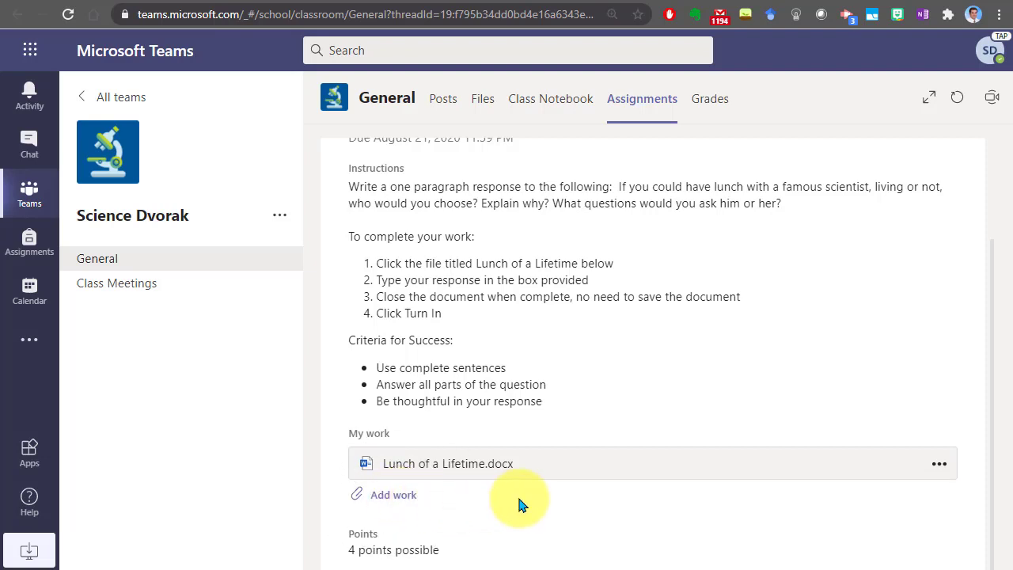
{"action": "mouse_move", "coordinate": [420, 554]}
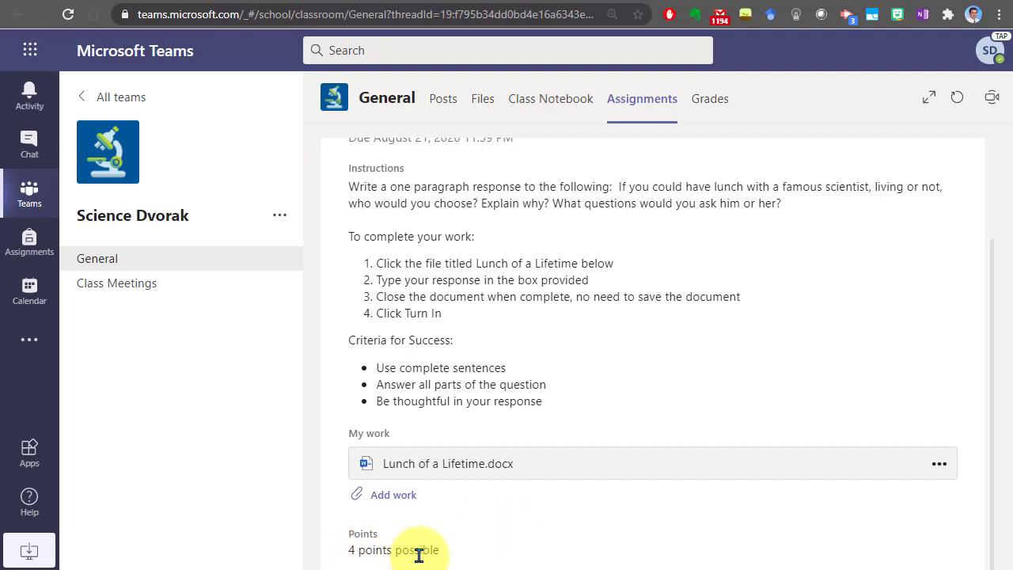
{"action": "mouse_move", "coordinate": [577, 526]}
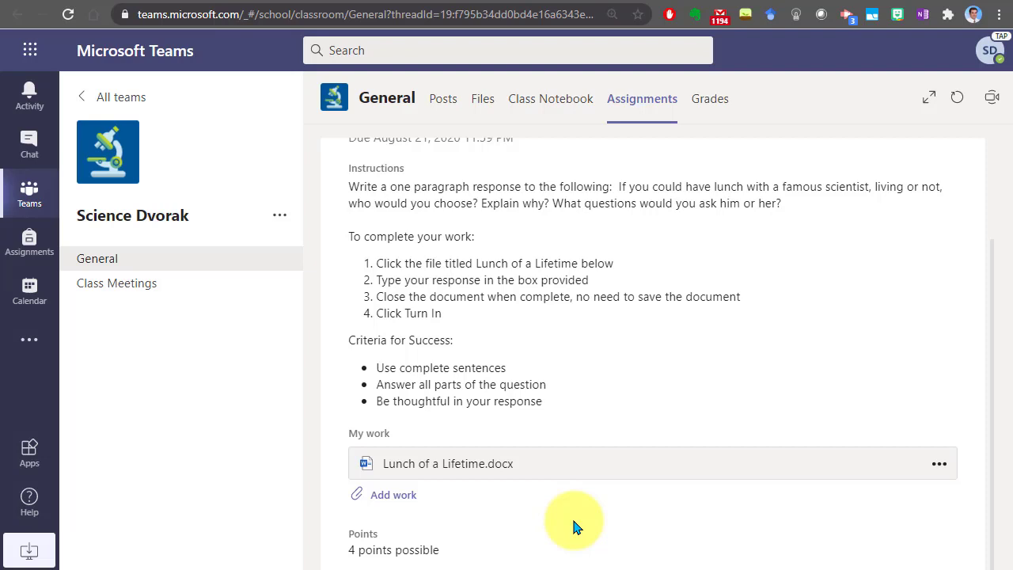
{"action": "mouse_move", "coordinate": [616, 506]}
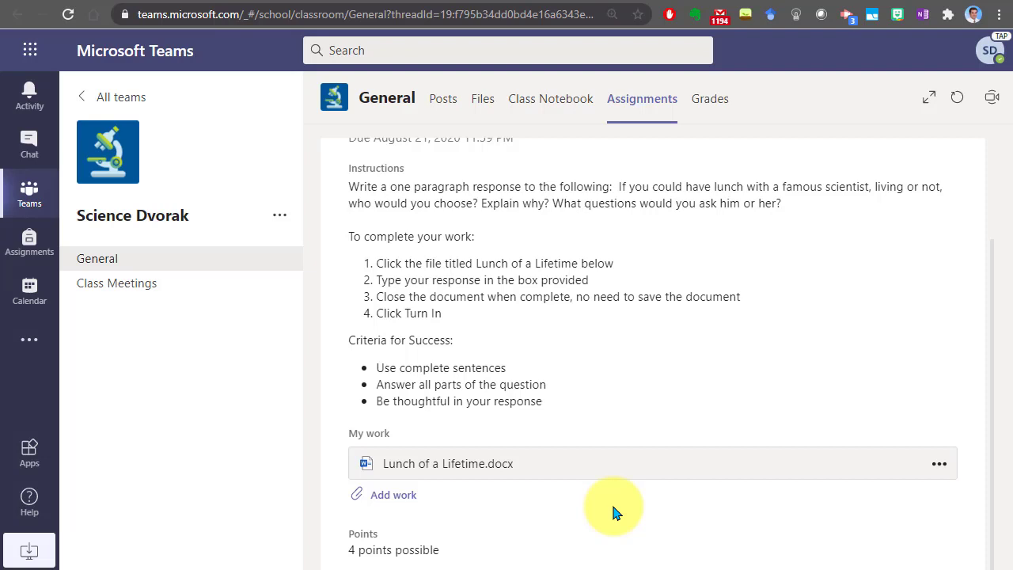
{"action": "mouse_move", "coordinate": [515, 503]}
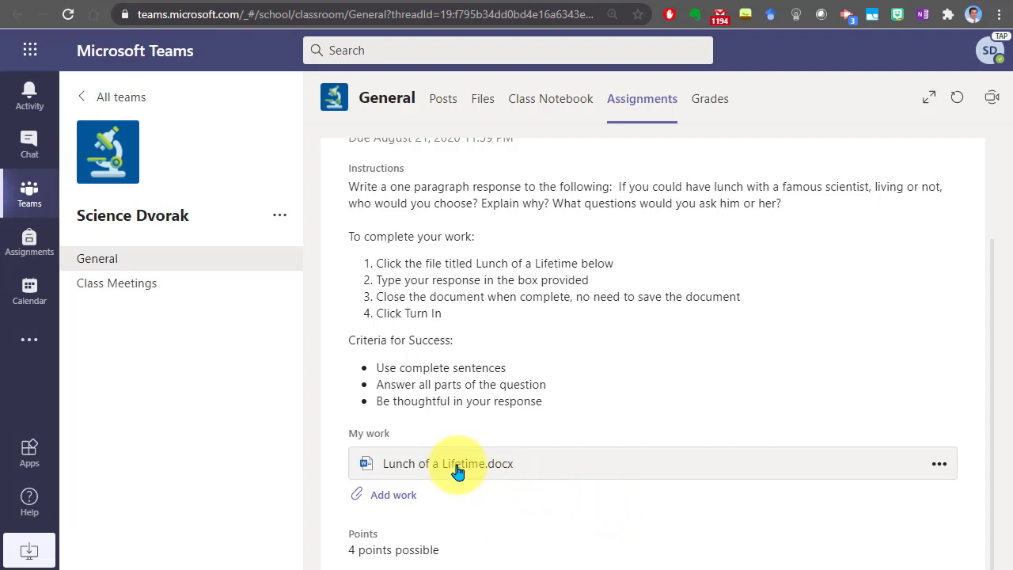
Open Lunch of a Lifetime.docx and scroll to the 'Write your response here' box.
{"action": "left_click", "coordinate": [448, 463]}
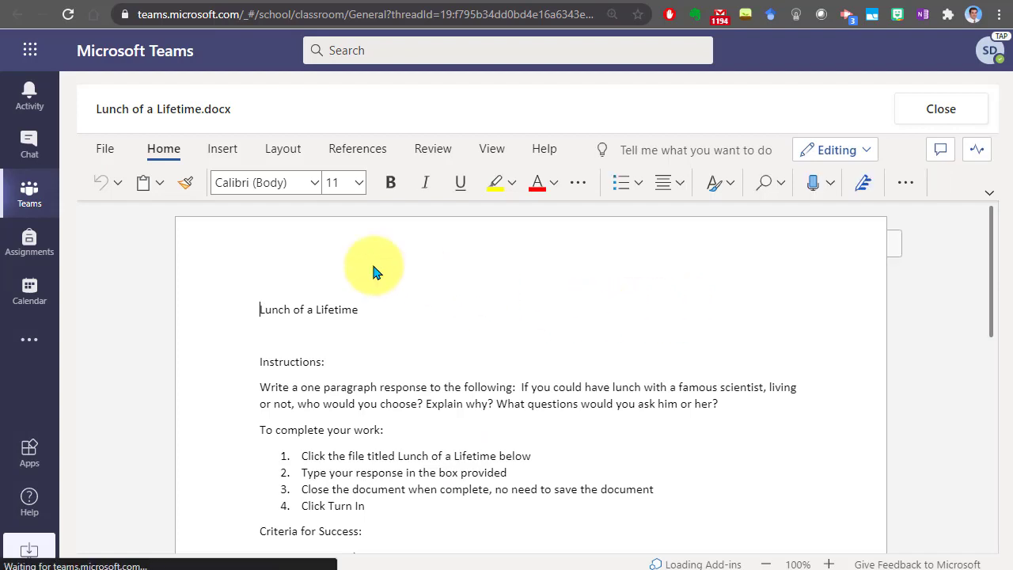
{"action": "mouse_move", "coordinate": [218, 63]}
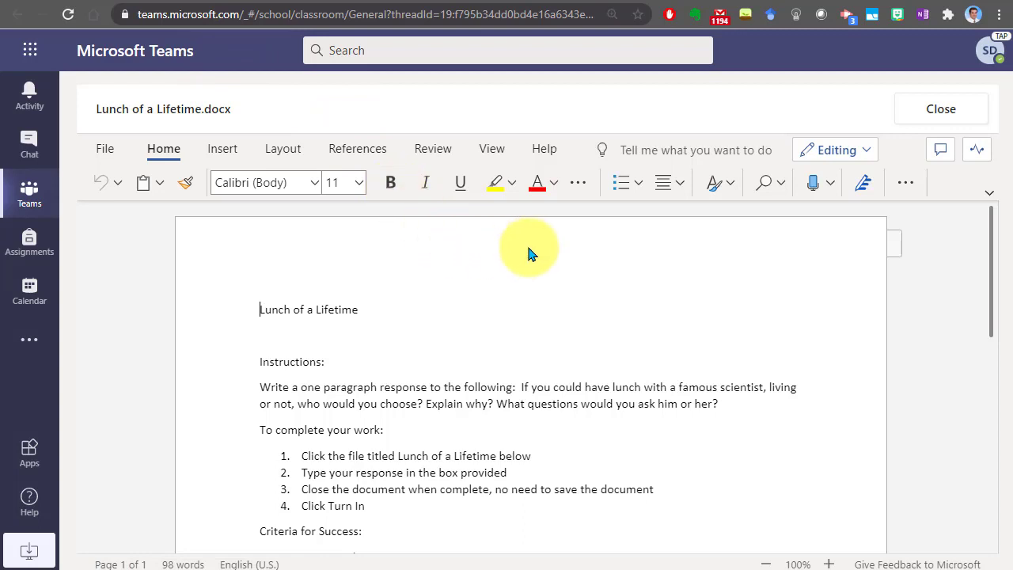
{"action": "mouse_move", "coordinate": [587, 246]}
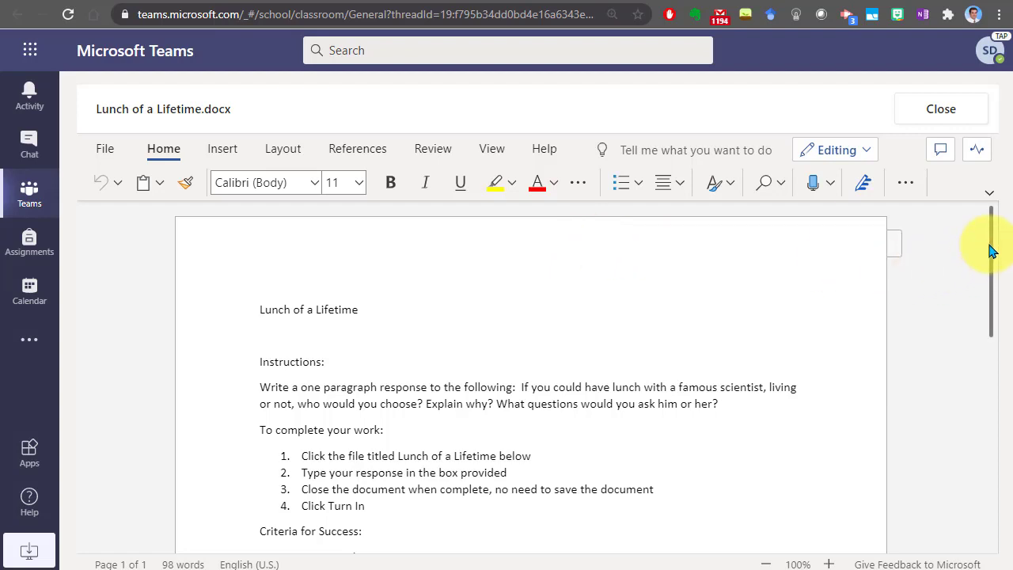
{"action": "scroll", "scroll_direction": "down", "scroll_amount": 3}
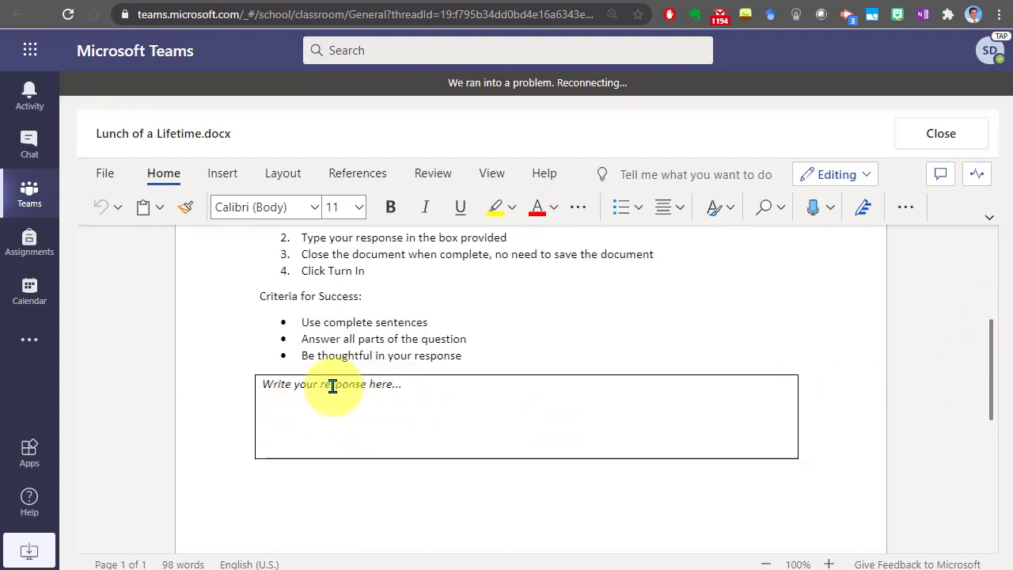
Type "I would like to have lunch with Albert Einstein." into the response box.
{"action": "type", "text": "I would like to have lunch with Albert Einstein."}
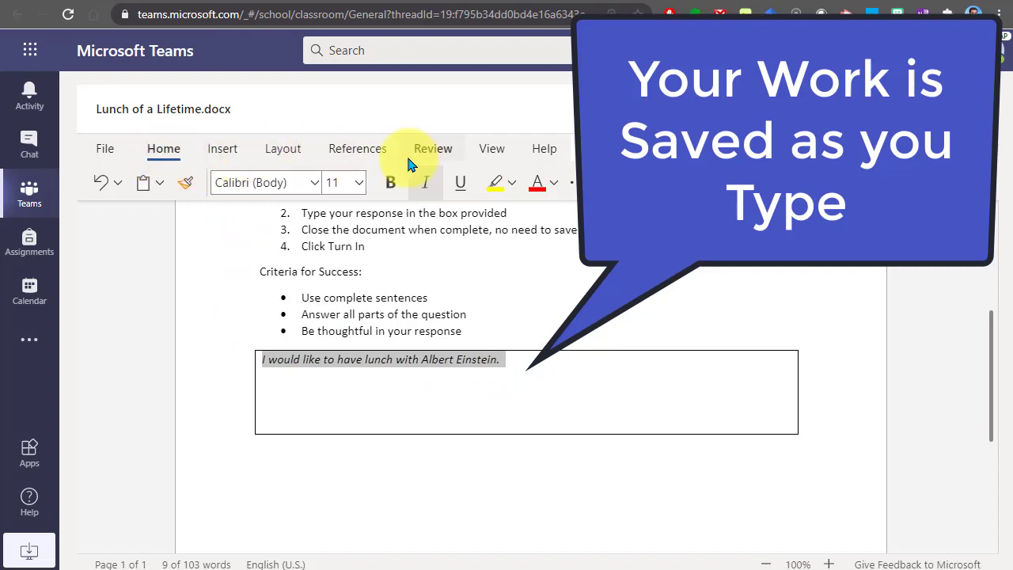
{"action": "mouse_move", "coordinate": [448, 154]}
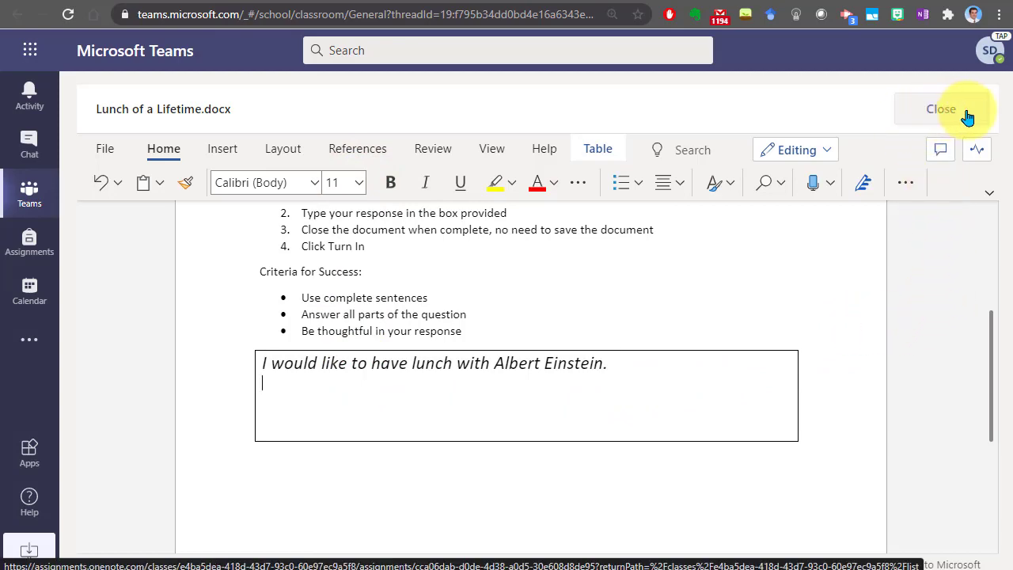
Close the Word document and submit the assignment with Turn in.
{"action": "left_click", "coordinate": [941, 108]}
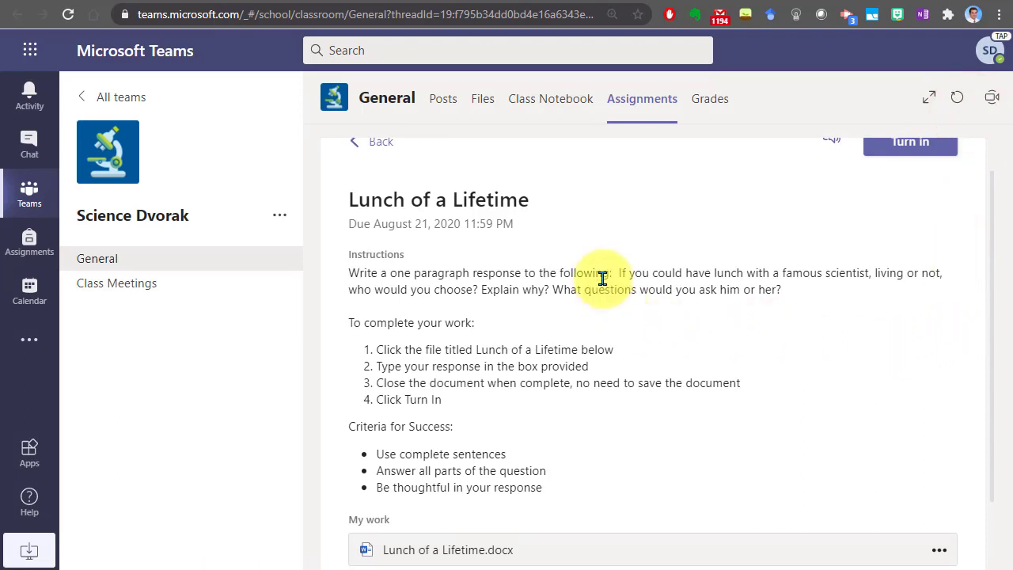
{"action": "mouse_move", "coordinate": [576, 349]}
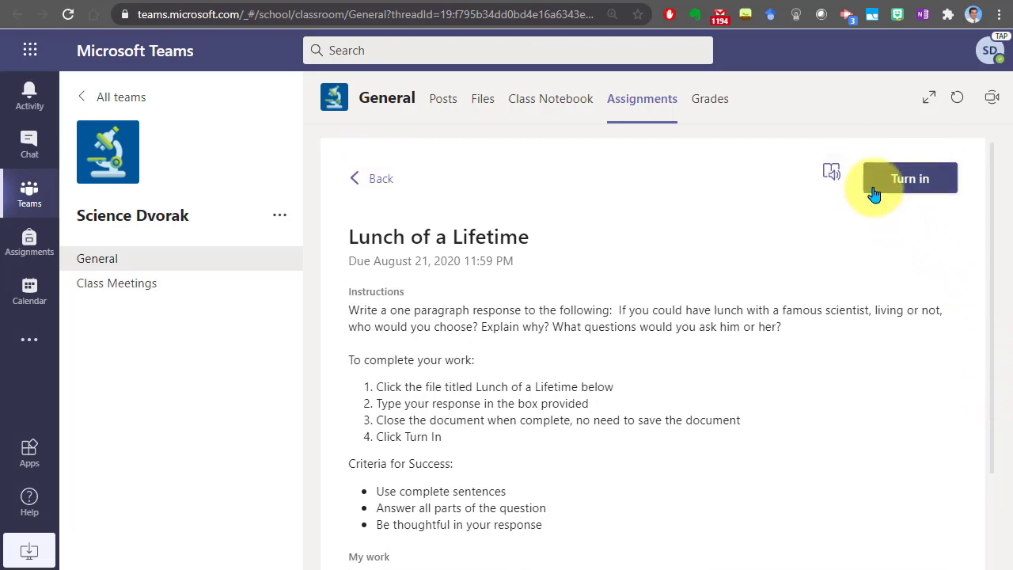
{"action": "mouse_move", "coordinate": [874, 214]}
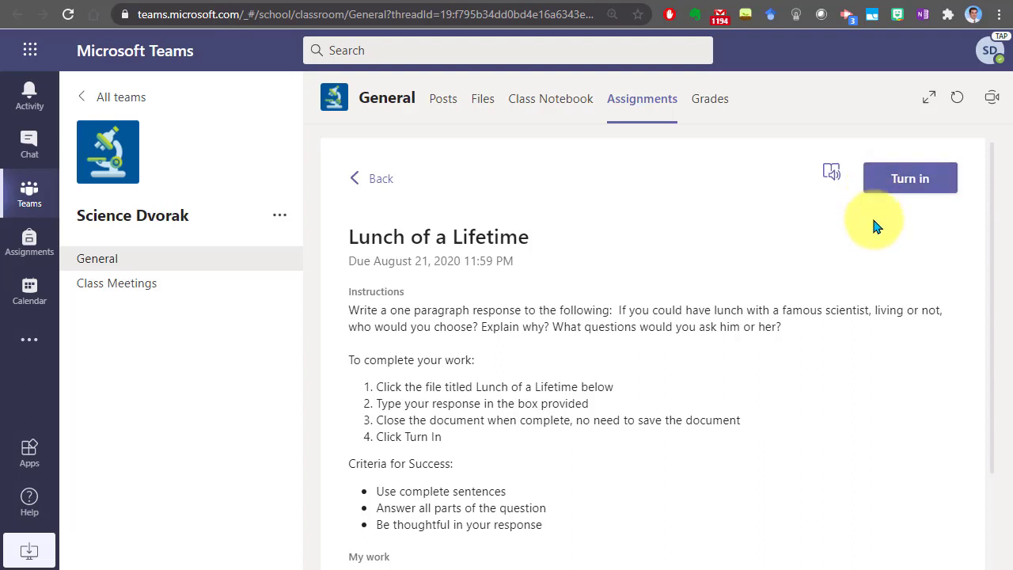
{"action": "mouse_move", "coordinate": [713, 235]}
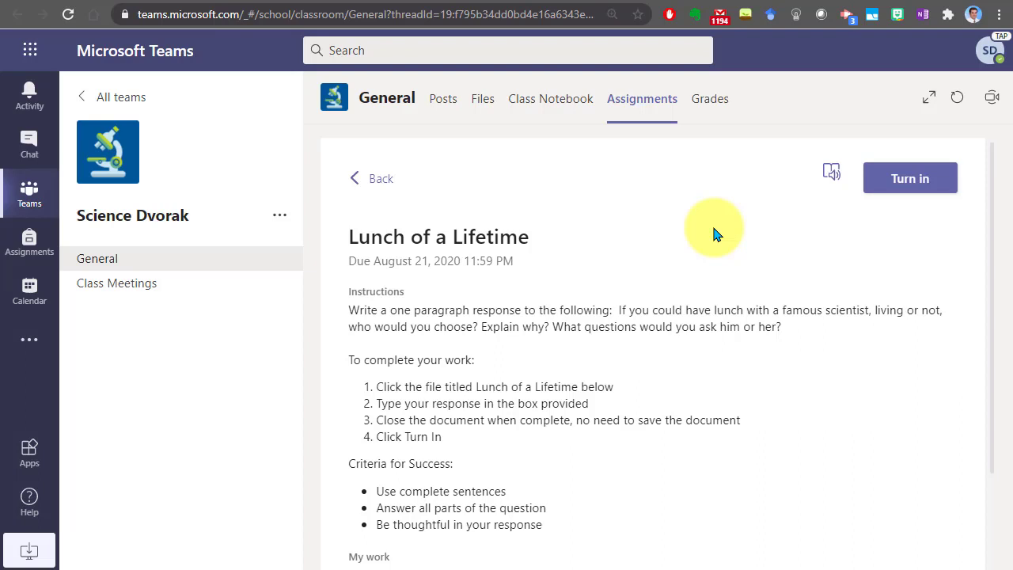
{"action": "mouse_move", "coordinate": [378, 178]}
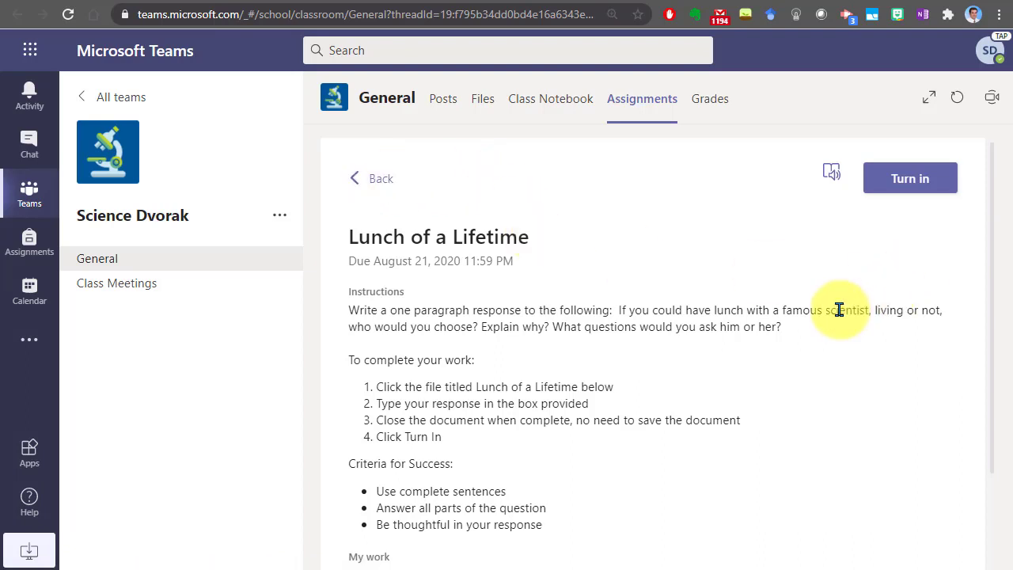
{"action": "mouse_move", "coordinate": [376, 277]}
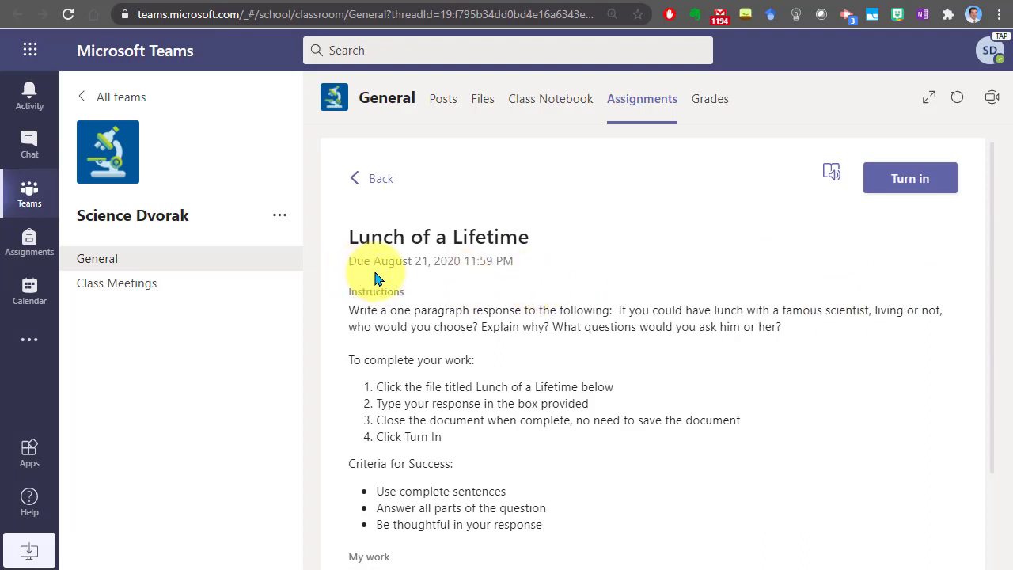
{"action": "mouse_move", "coordinate": [459, 273]}
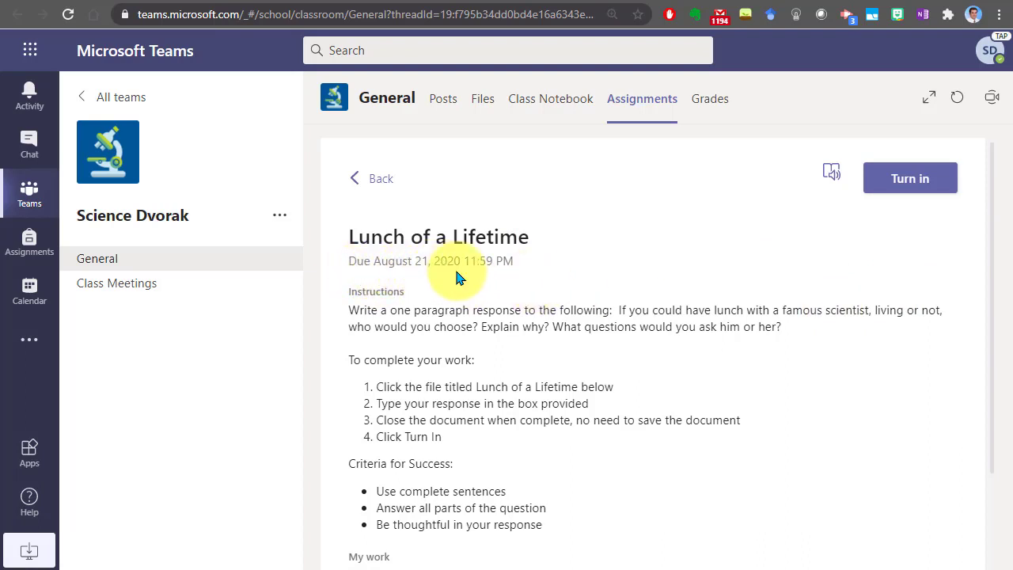
{"action": "mouse_move", "coordinate": [486, 277]}
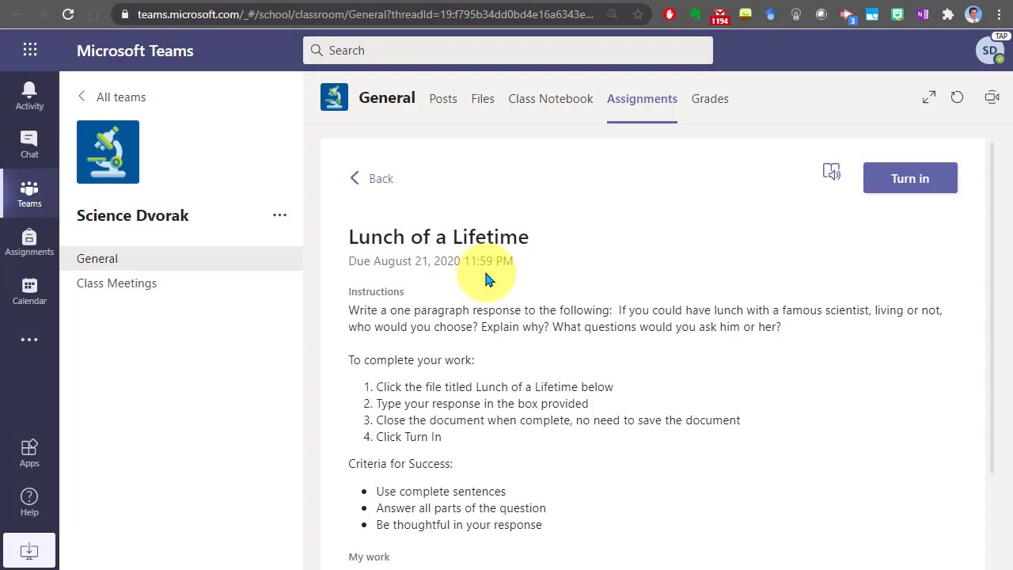
{"action": "mouse_move", "coordinate": [736, 270]}
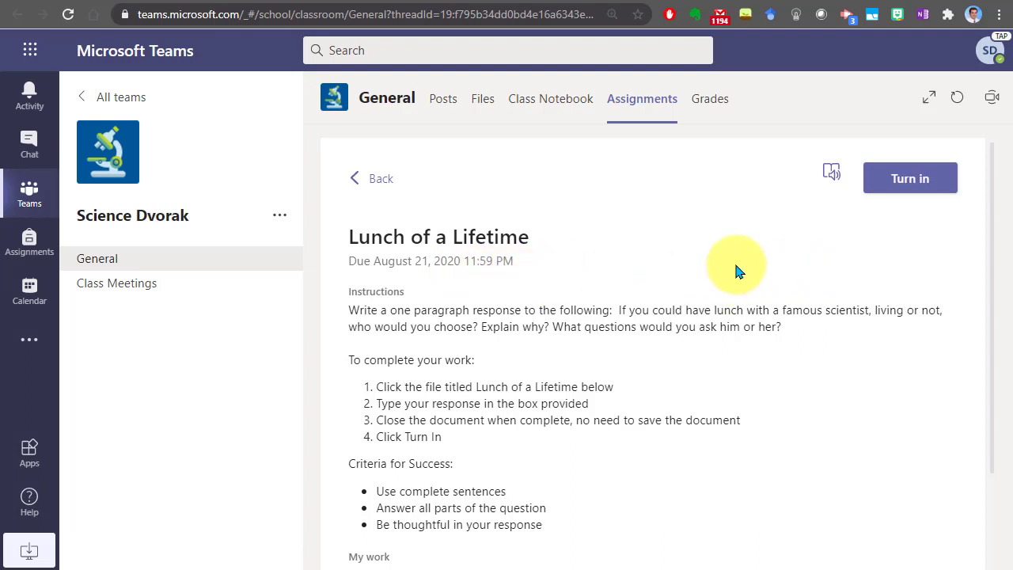
{"action": "mouse_move", "coordinate": [381, 179]}
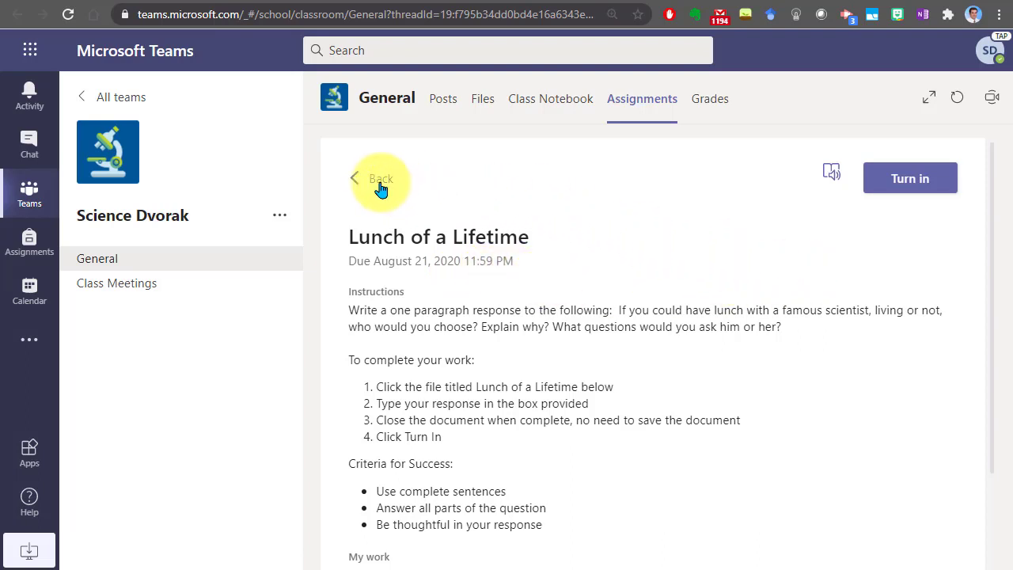
{"action": "mouse_move", "coordinate": [663, 215]}
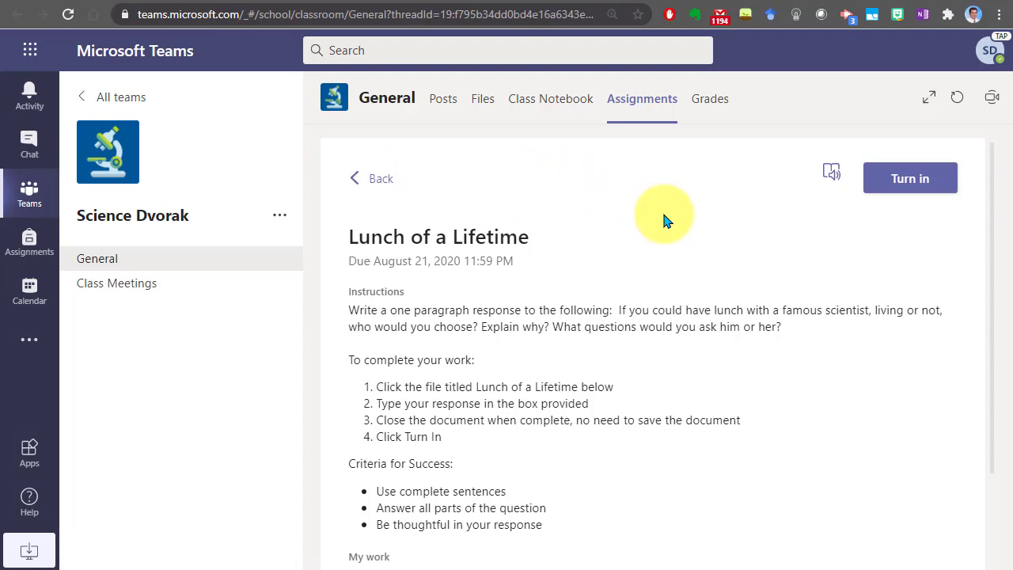
{"action": "mouse_move", "coordinate": [732, 249]}
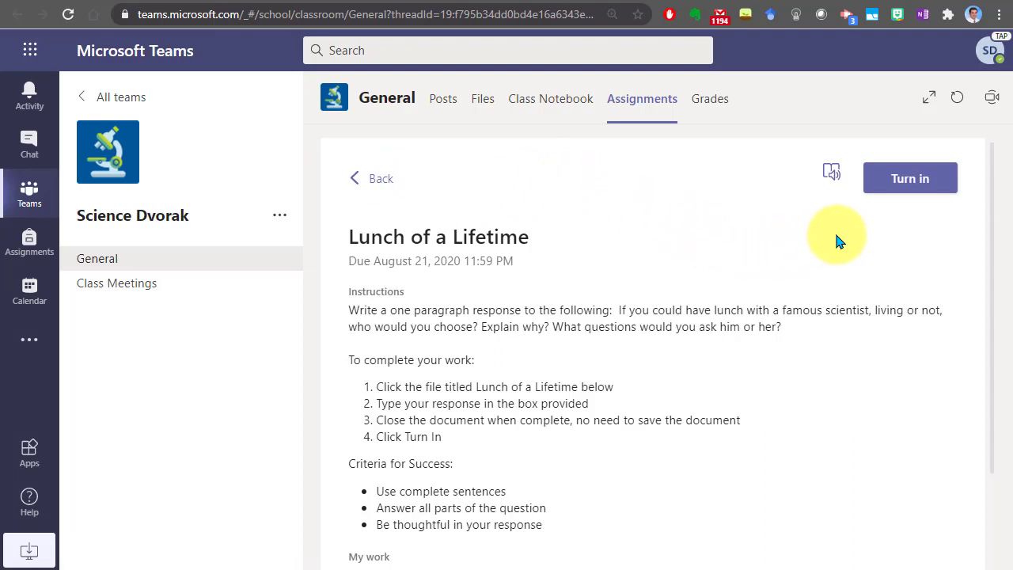
{"action": "mouse_move", "coordinate": [871, 194]}
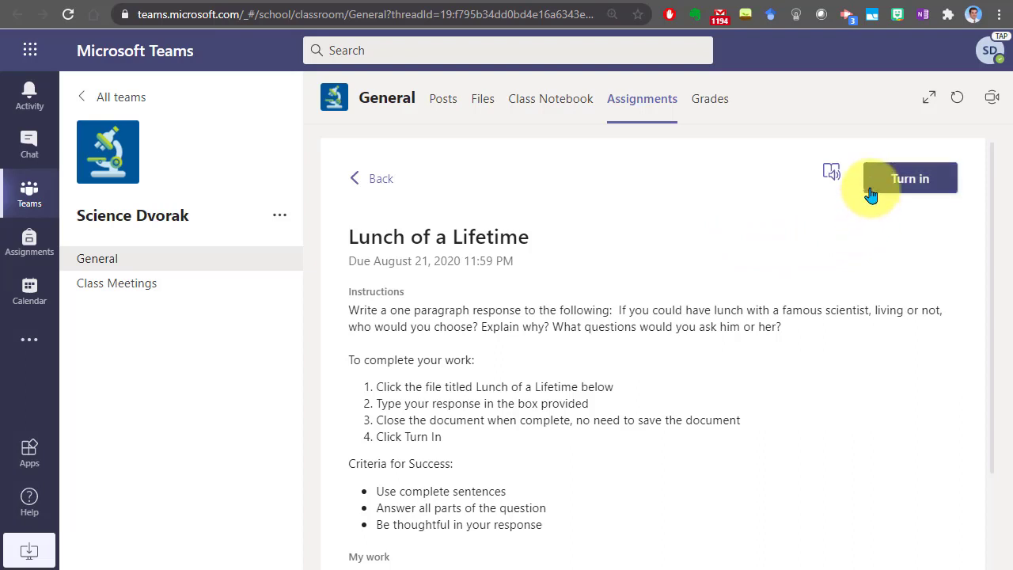
{"action": "mouse_move", "coordinate": [941, 190]}
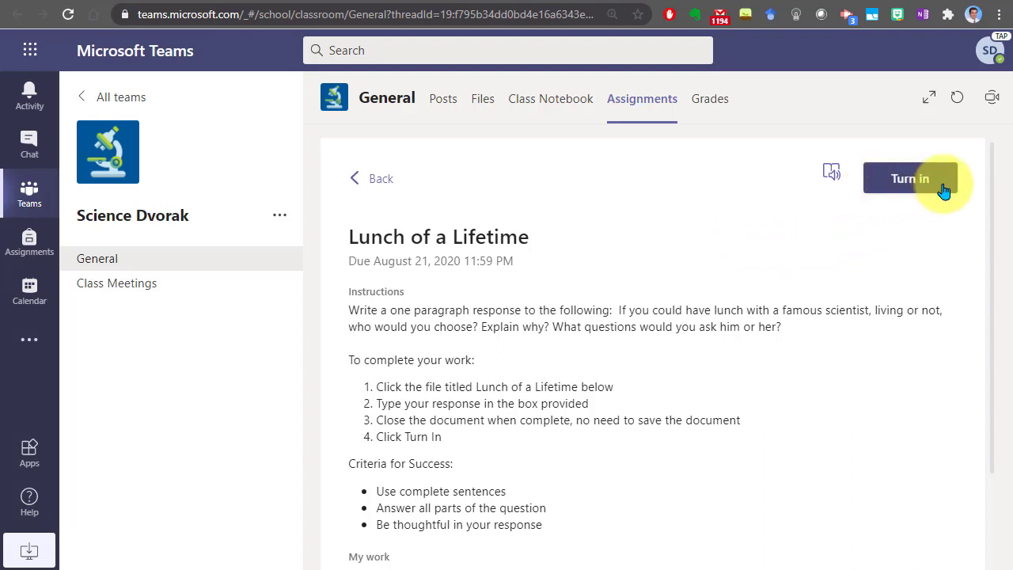
{"action": "left_click", "coordinate": [910, 178]}
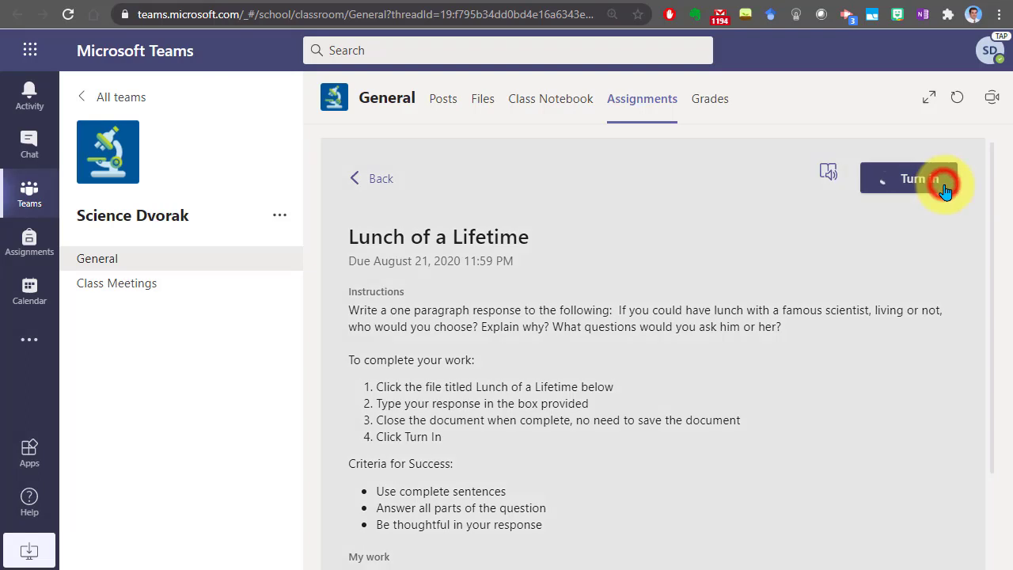
Confirm Turn in so Lunch of a Lifetime is marked turned in.
{"action": "left_click", "coordinate": [910, 178]}
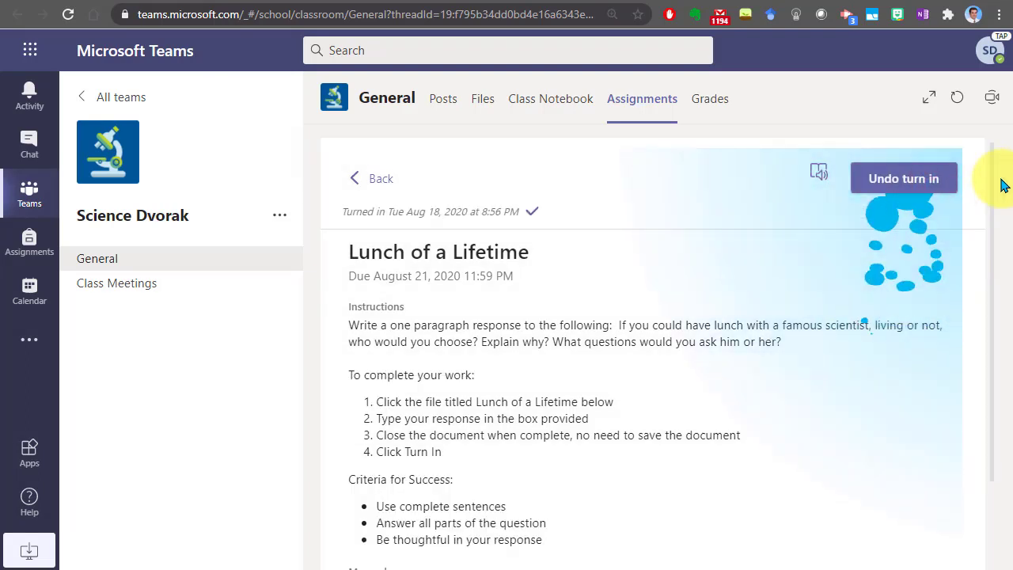
{"action": "mouse_move", "coordinate": [642, 176]}
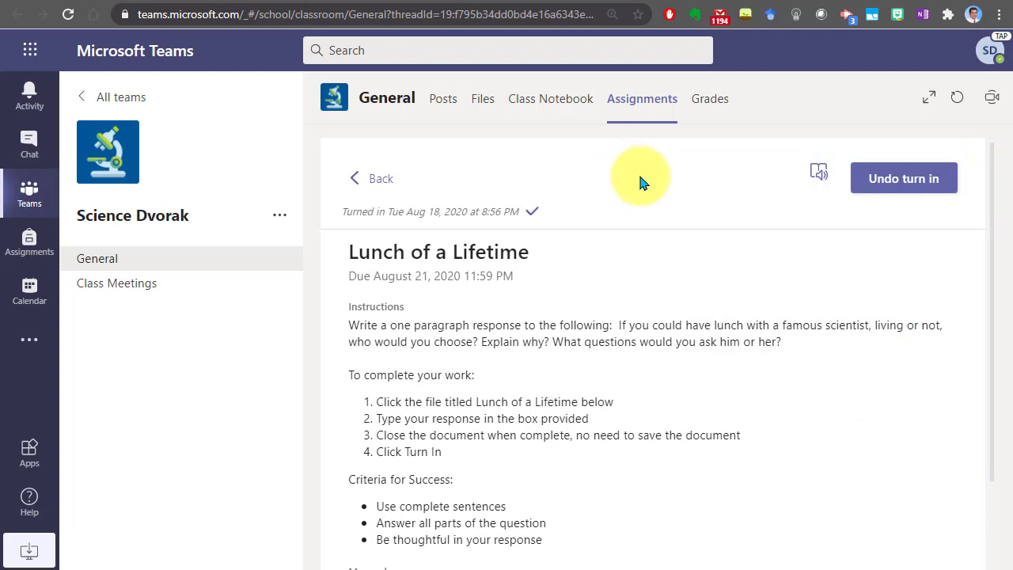
{"action": "mouse_move", "coordinate": [789, 243]}
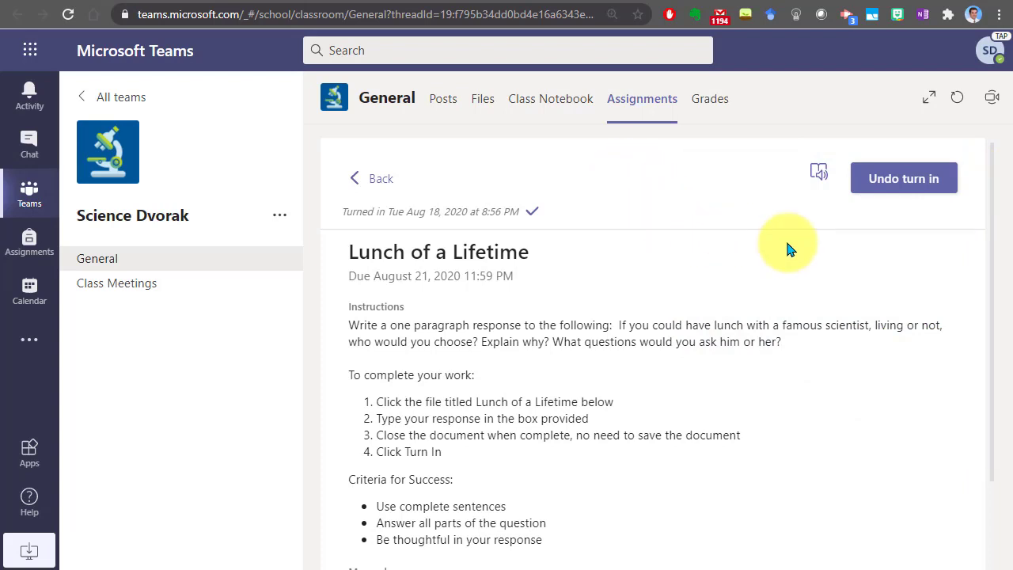
{"action": "mouse_move", "coordinate": [625, 250]}
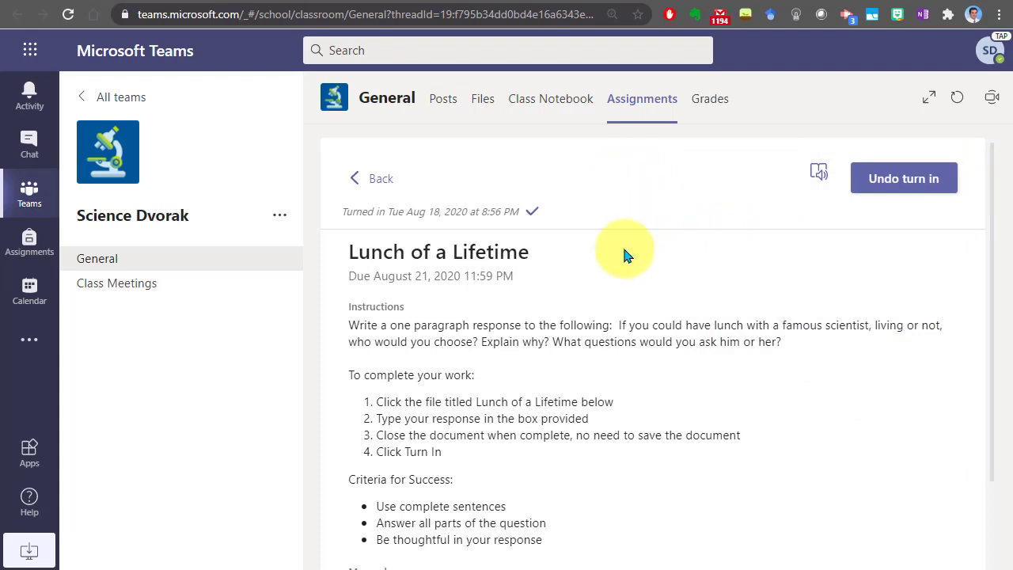
{"action": "mouse_move", "coordinate": [606, 210]}
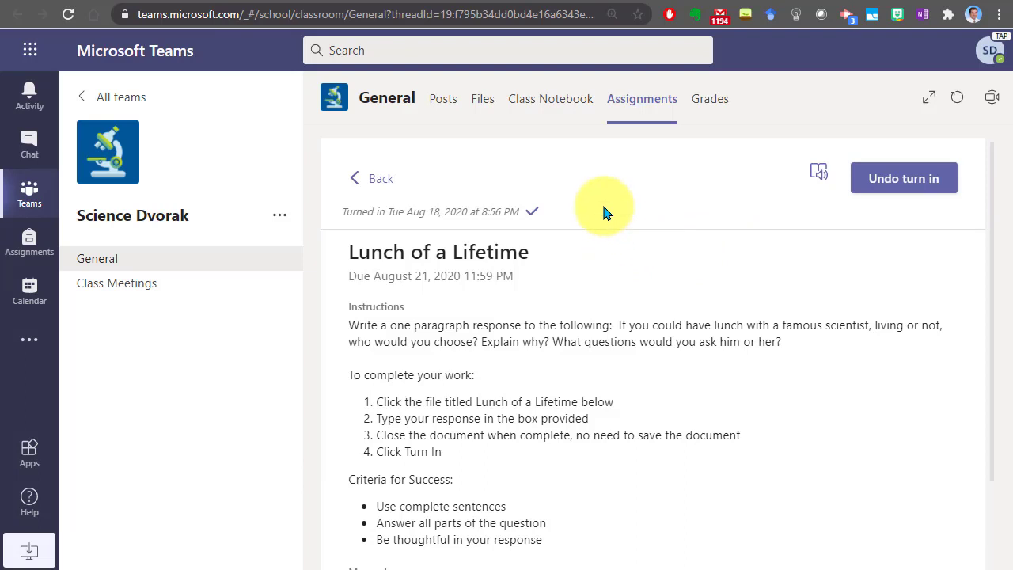
{"action": "mouse_move", "coordinate": [586, 222]}
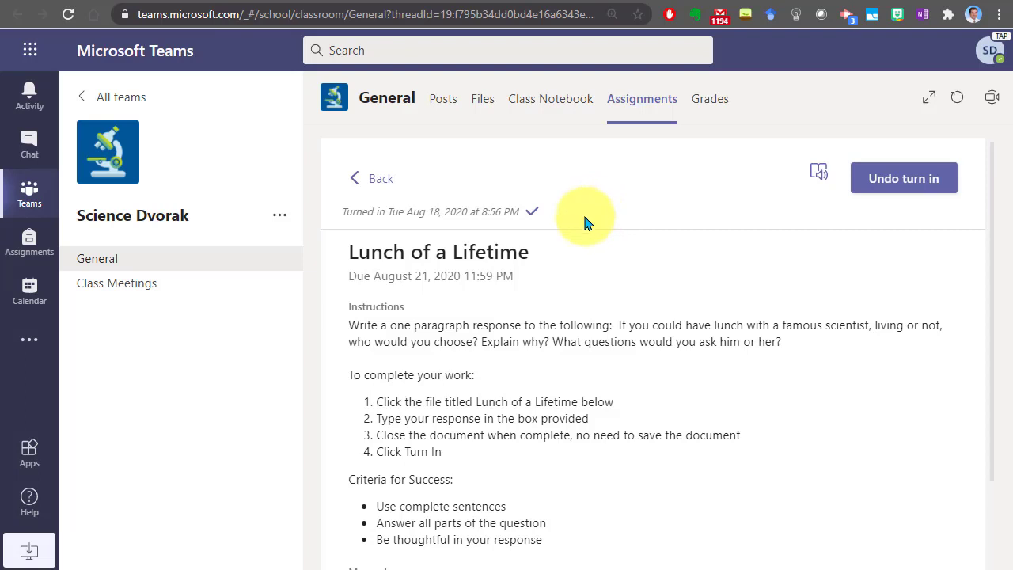
{"action": "mouse_move", "coordinate": [487, 297]}
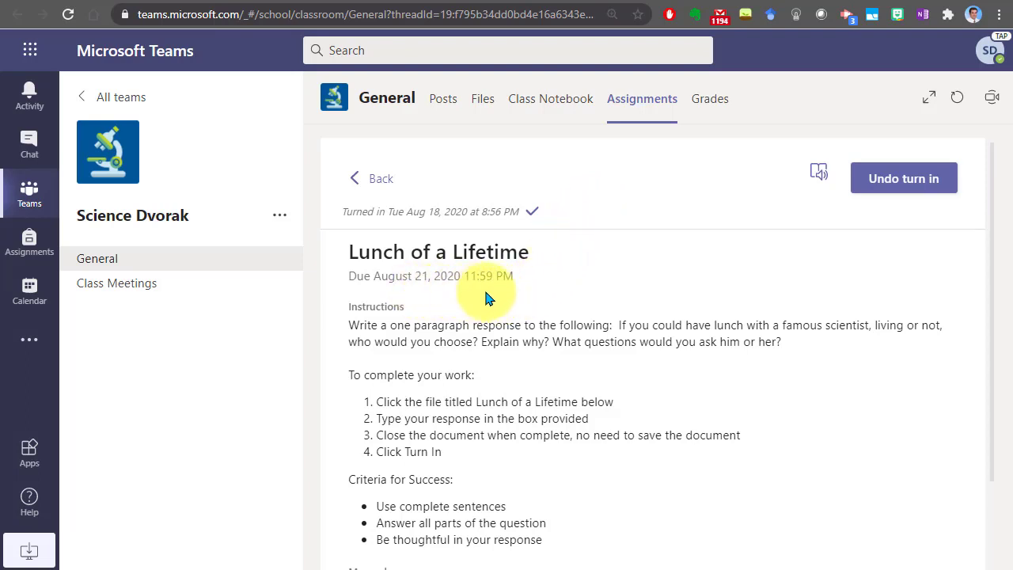
{"action": "mouse_move", "coordinate": [851, 209]}
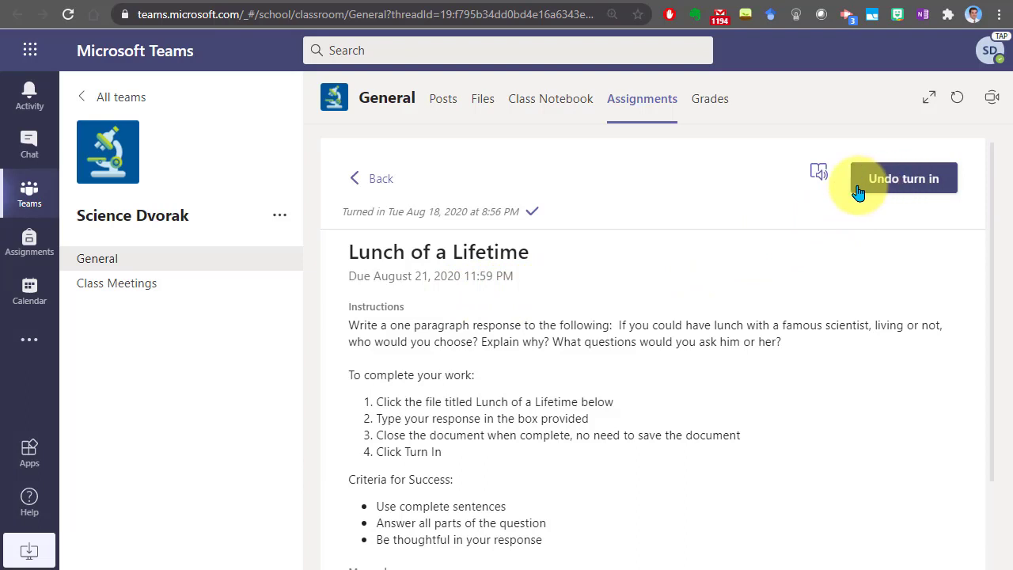
{"action": "mouse_move", "coordinate": [818, 220]}
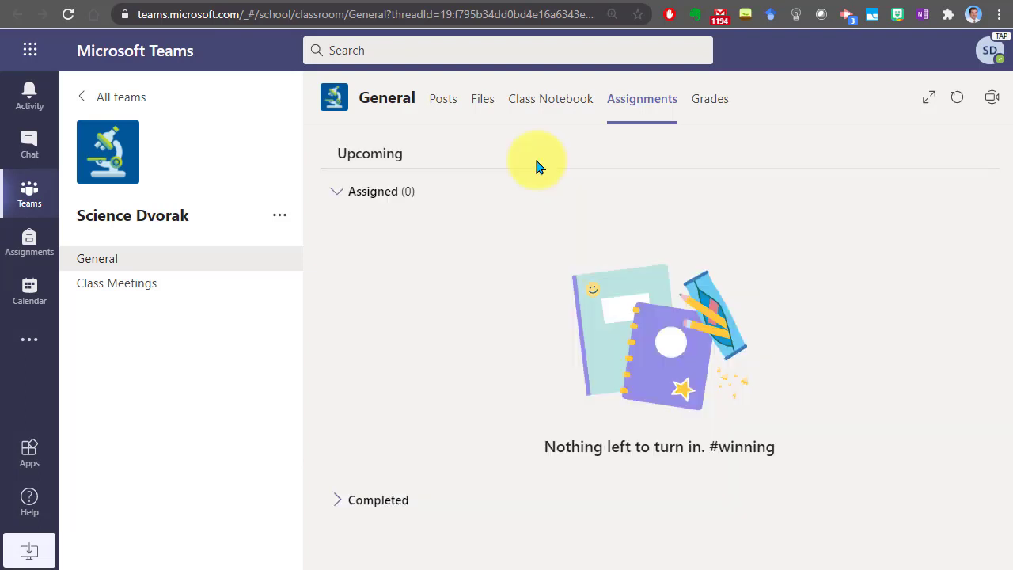
{"action": "mouse_move", "coordinate": [506, 179]}
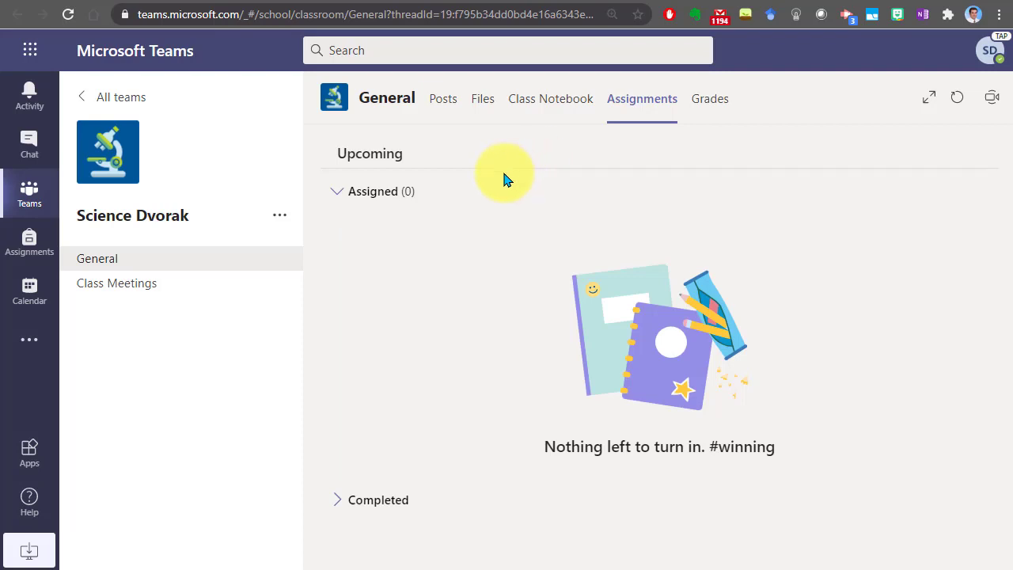
{"action": "mouse_move", "coordinate": [396, 420]}
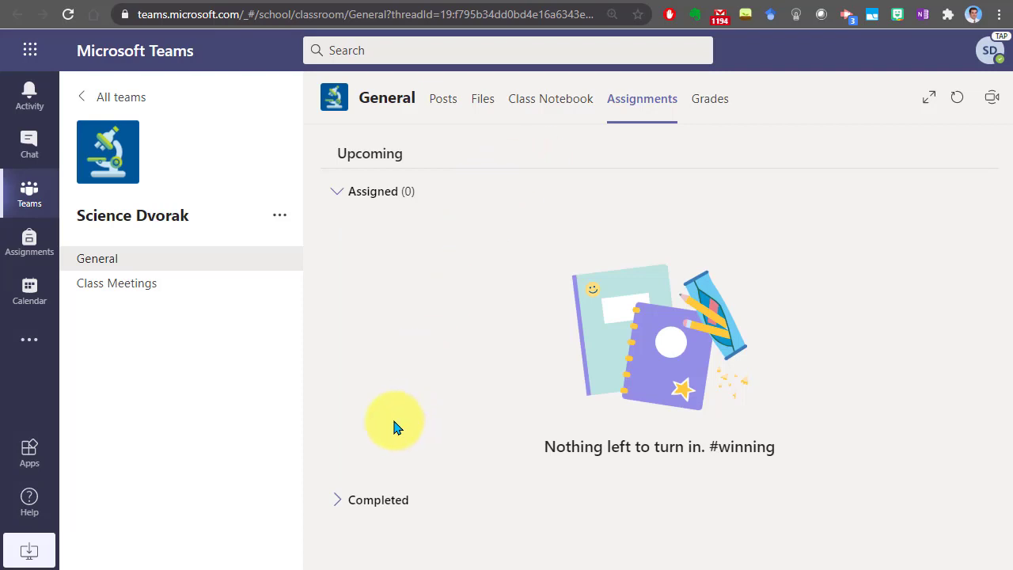
{"action": "mouse_move", "coordinate": [344, 503]}
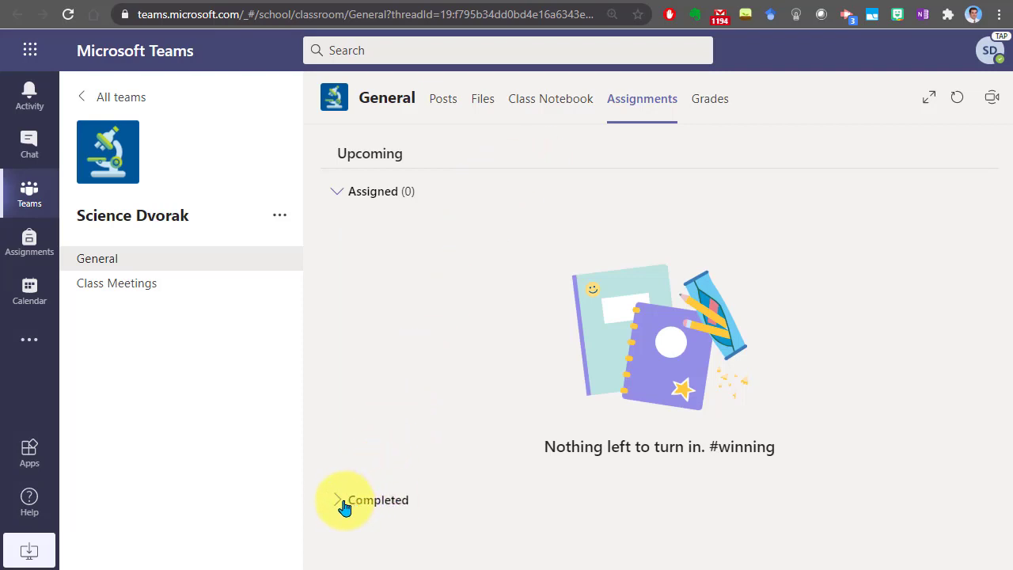
Expand the Completed section of the Assignments list.
{"action": "left_click", "coordinate": [337, 499]}
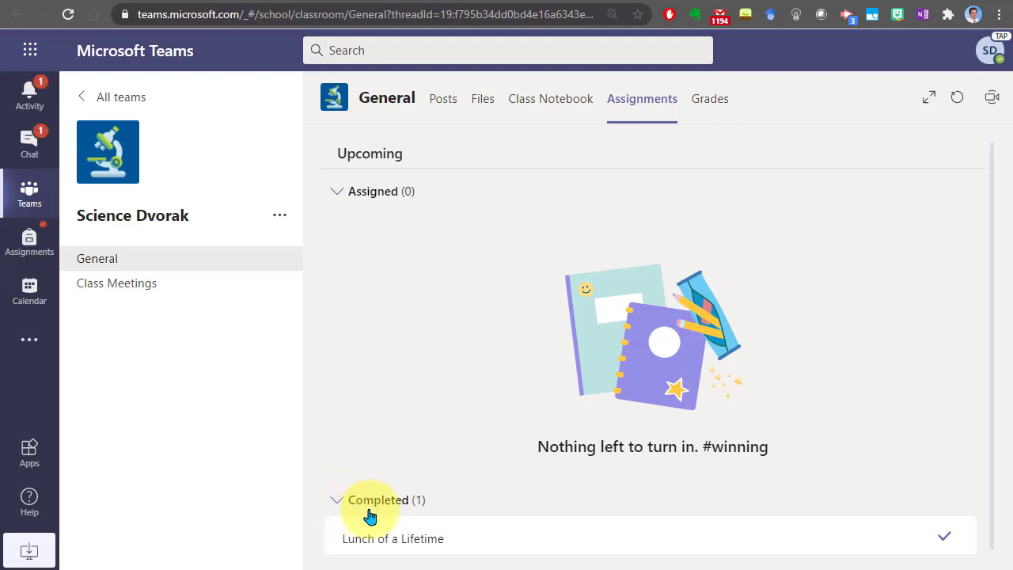
{"action": "mouse_move", "coordinate": [406, 538]}
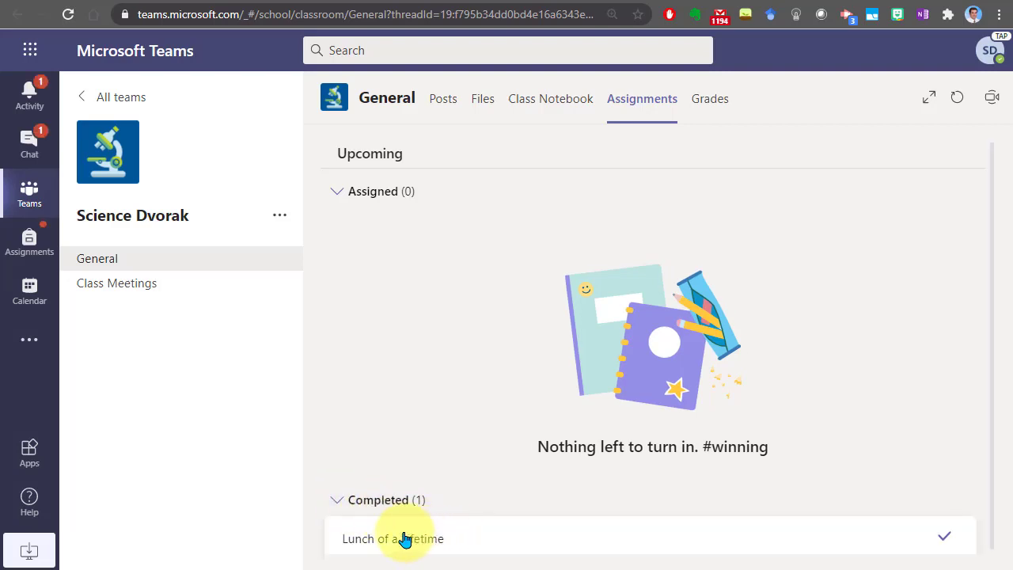
Open the returned Lunch of a Lifetime and scroll to the feedback and 3/4 points.
{"action": "left_click", "coordinate": [393, 538]}
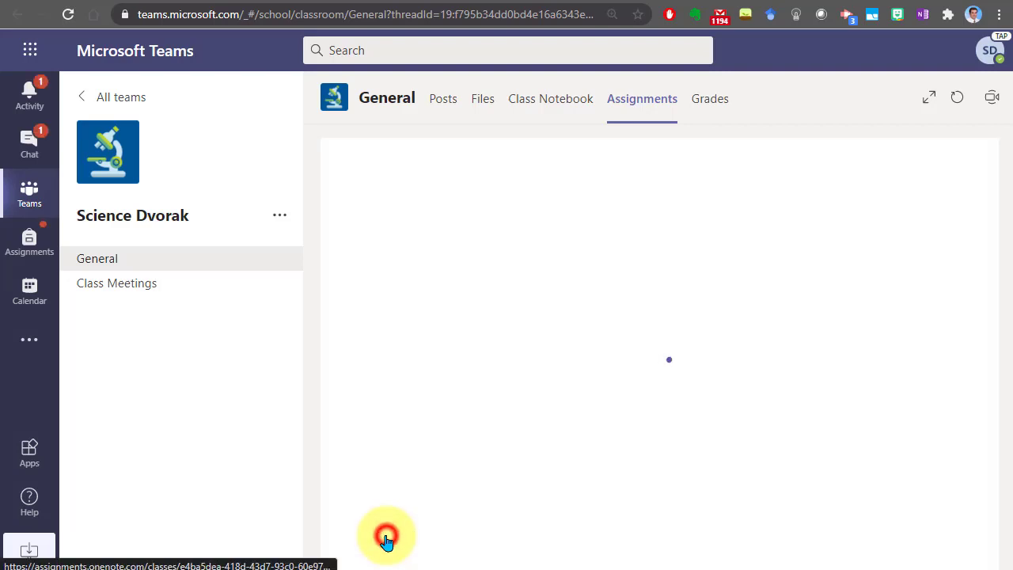
{"action": "left_click", "coordinate": [386, 536]}
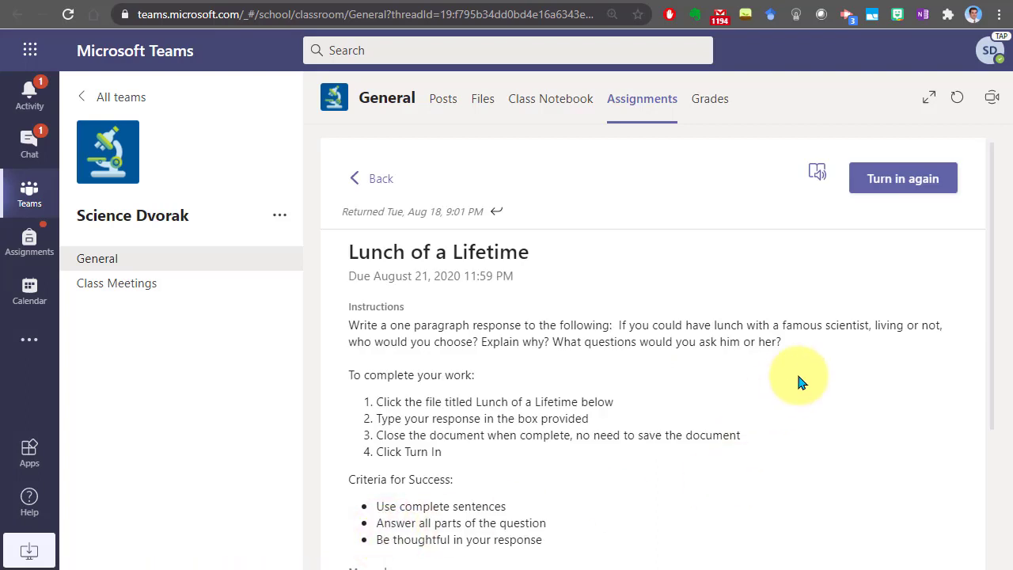
{"action": "mouse_move", "coordinate": [992, 222]}
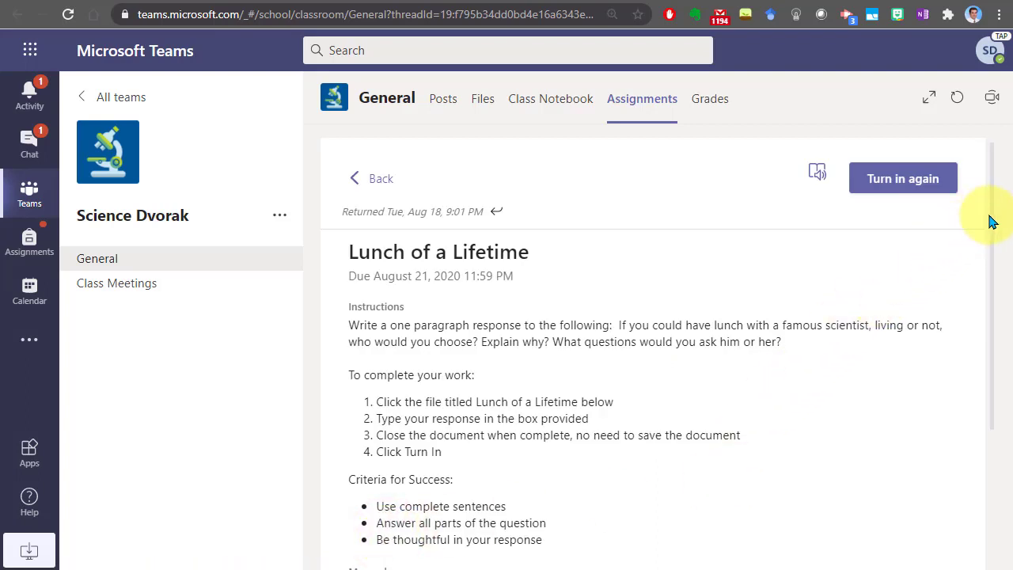
{"action": "scroll", "scroll_direction": "down", "scroll_amount": 3}
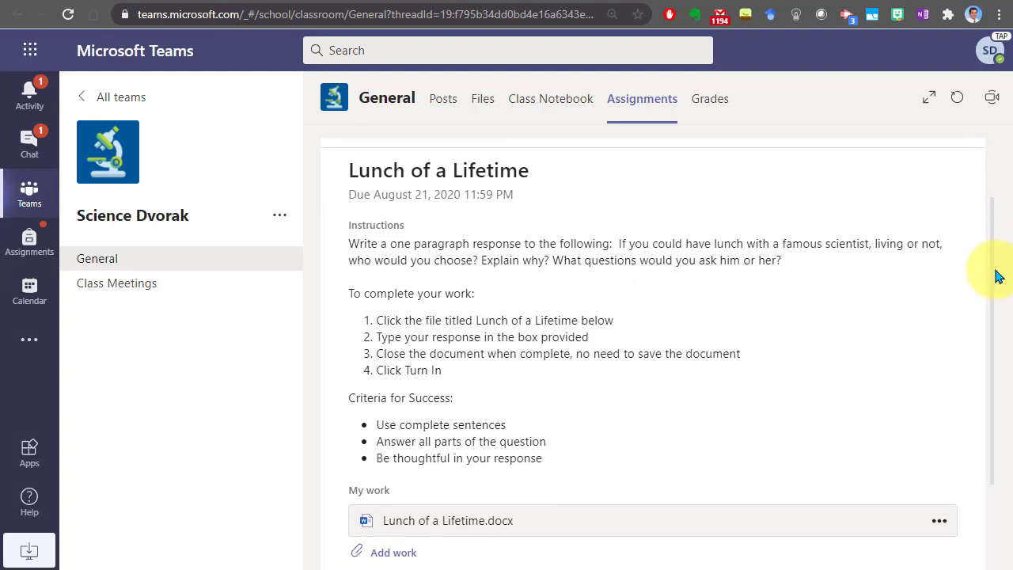
{"action": "scroll", "scroll_direction": "down", "scroll_amount": 3}
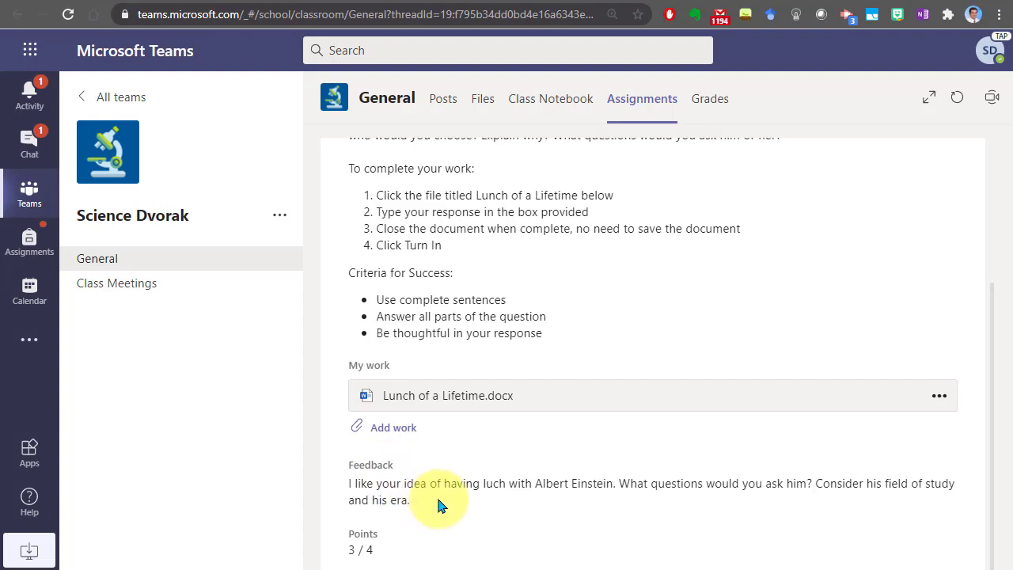
{"action": "mouse_move", "coordinate": [384, 554]}
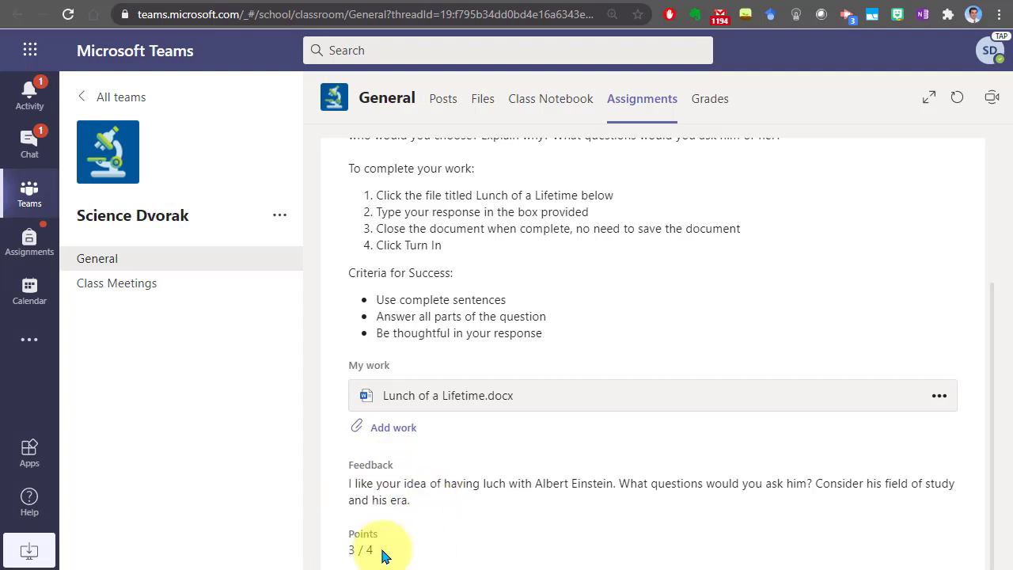
{"action": "mouse_move", "coordinate": [420, 543]}
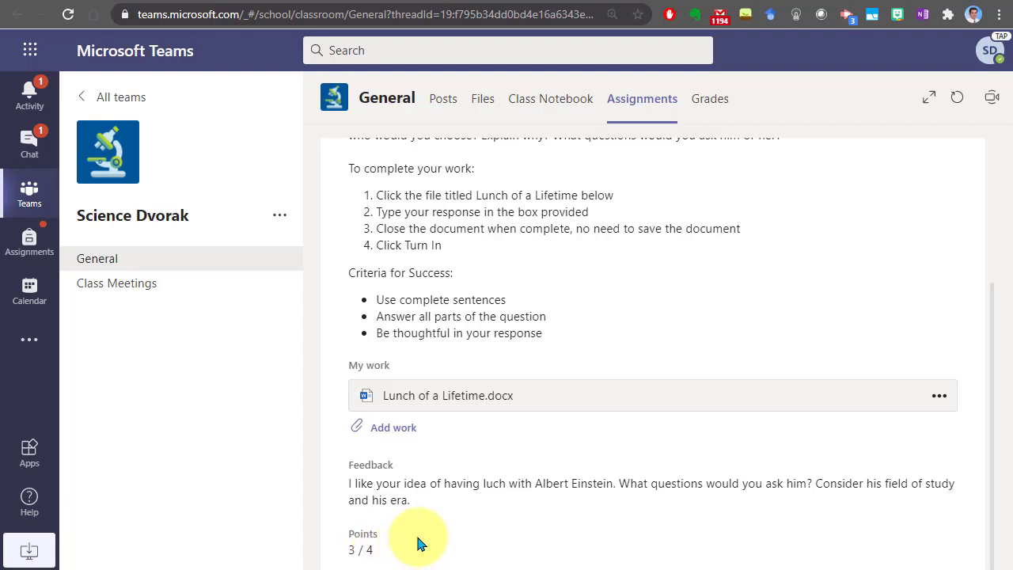
{"action": "mouse_move", "coordinate": [710, 98]}
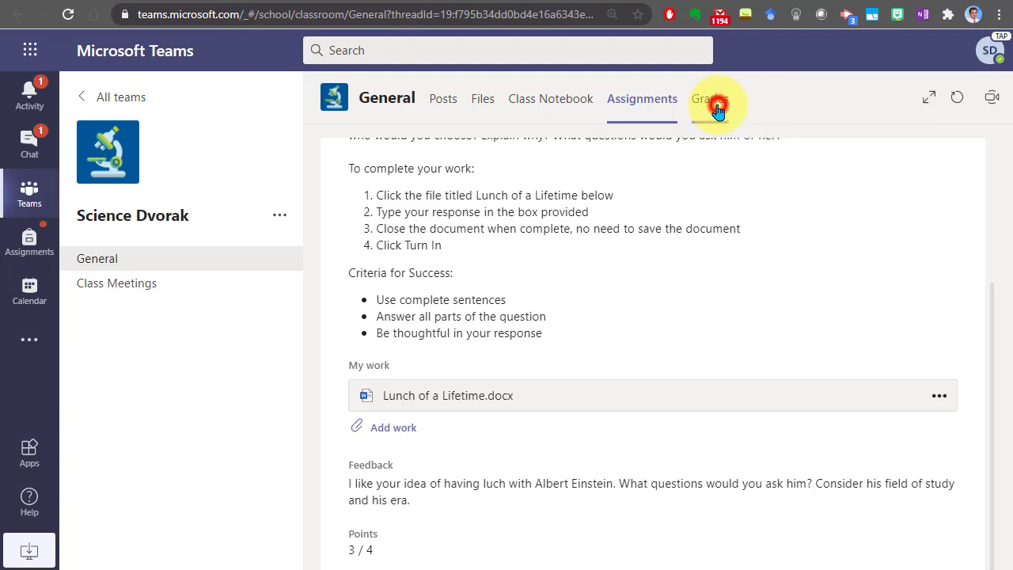
Open the Grades tab showing Lunch of a Lifetime Returned with 3/4 points.
{"action": "left_click", "coordinate": [708, 98]}
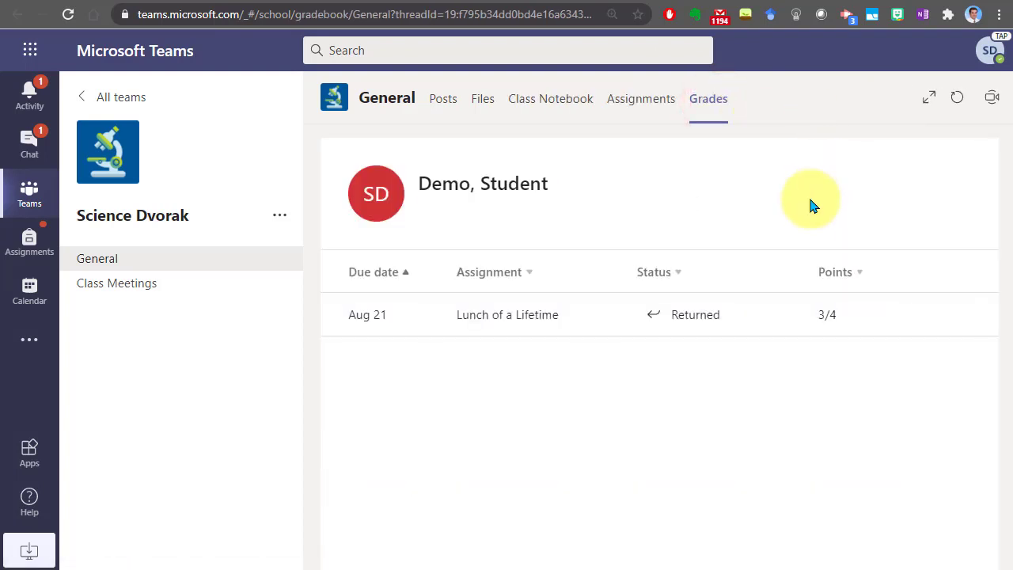
{"action": "mouse_move", "coordinate": [411, 348]}
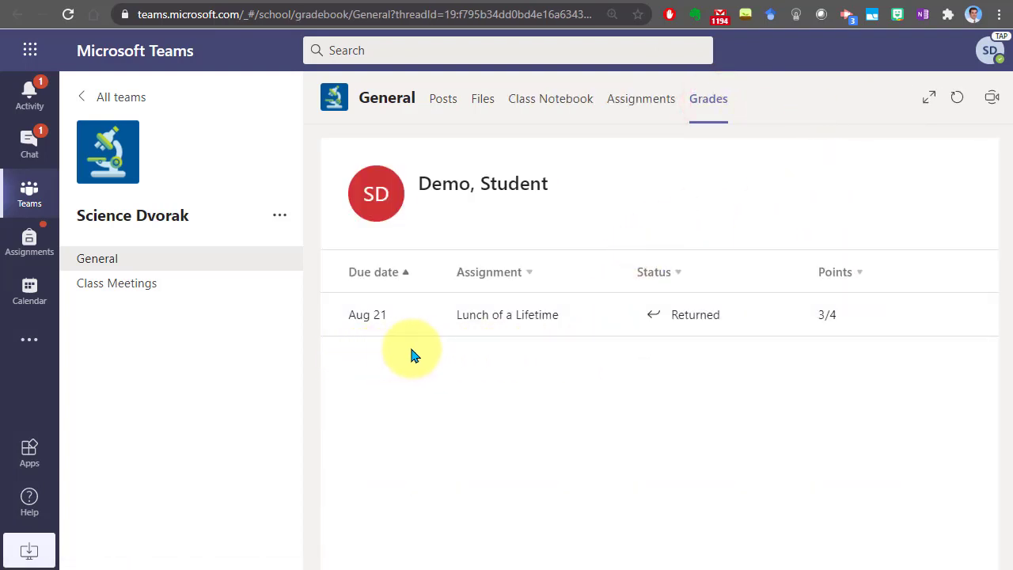
{"action": "mouse_move", "coordinate": [471, 350]}
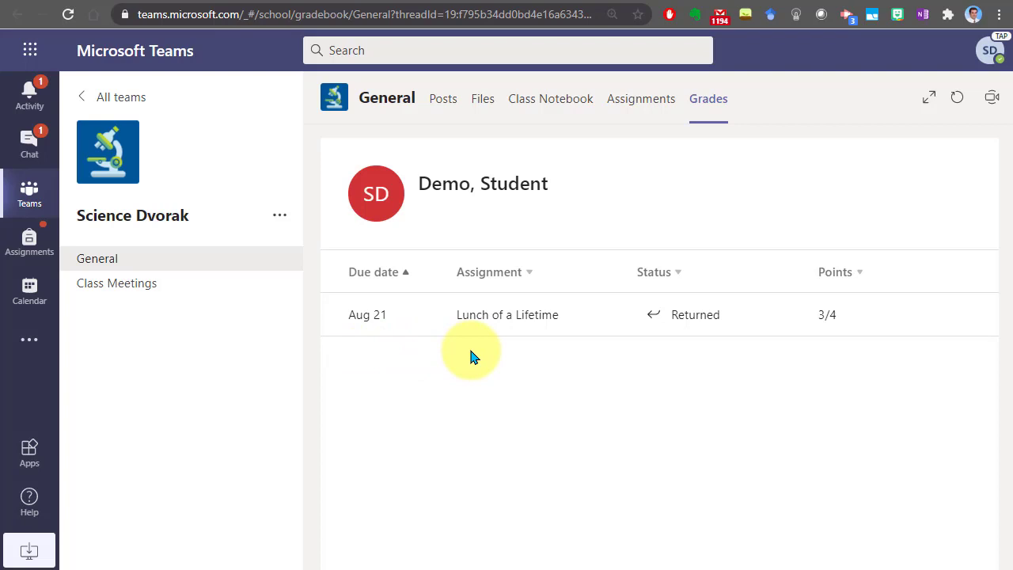
{"action": "mouse_move", "coordinate": [509, 314]}
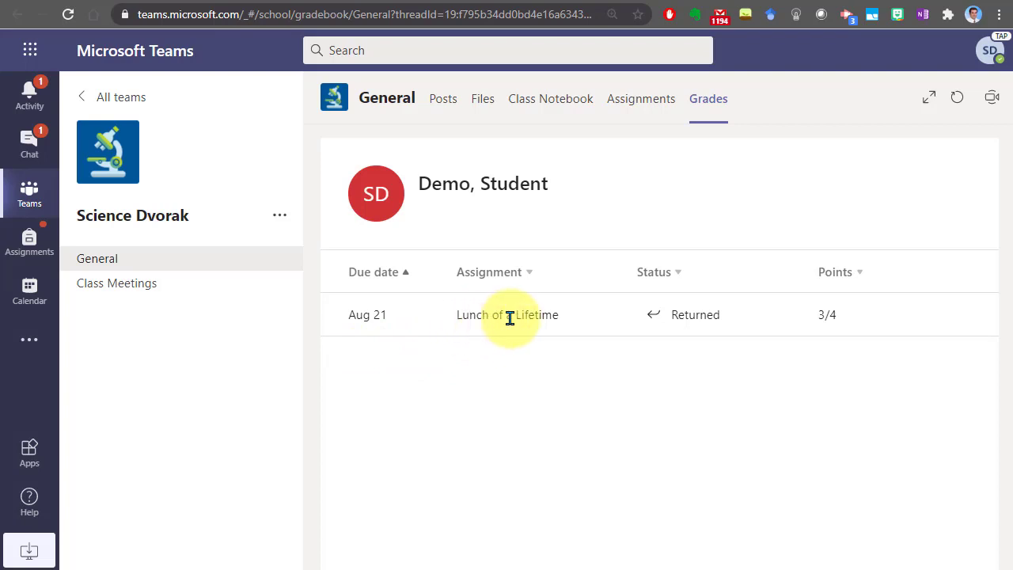
{"action": "mouse_move", "coordinate": [582, 332]}
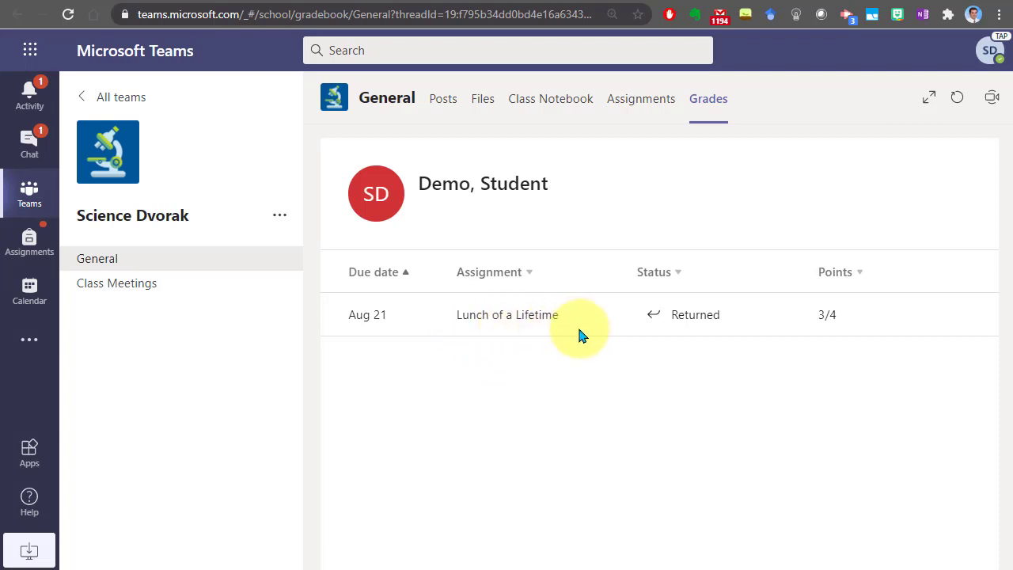
{"action": "mouse_move", "coordinate": [685, 314]}
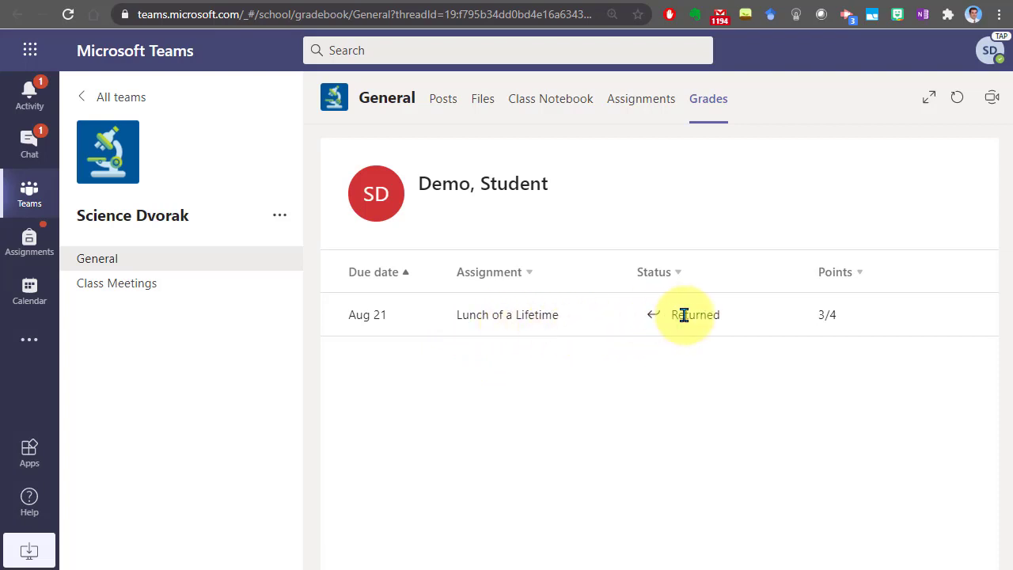
{"action": "mouse_move", "coordinate": [653, 325]}
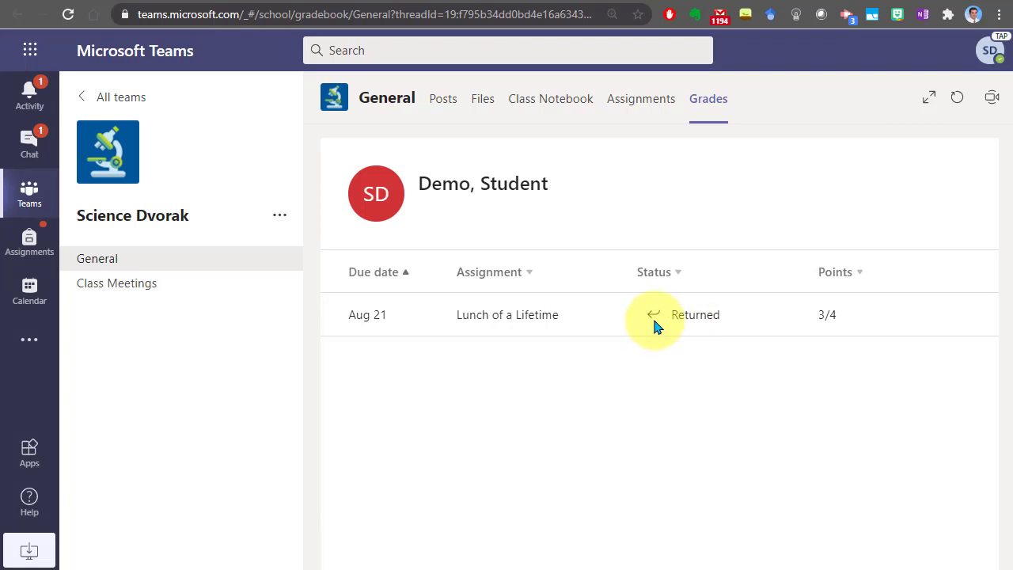
{"action": "mouse_move", "coordinate": [670, 320]}
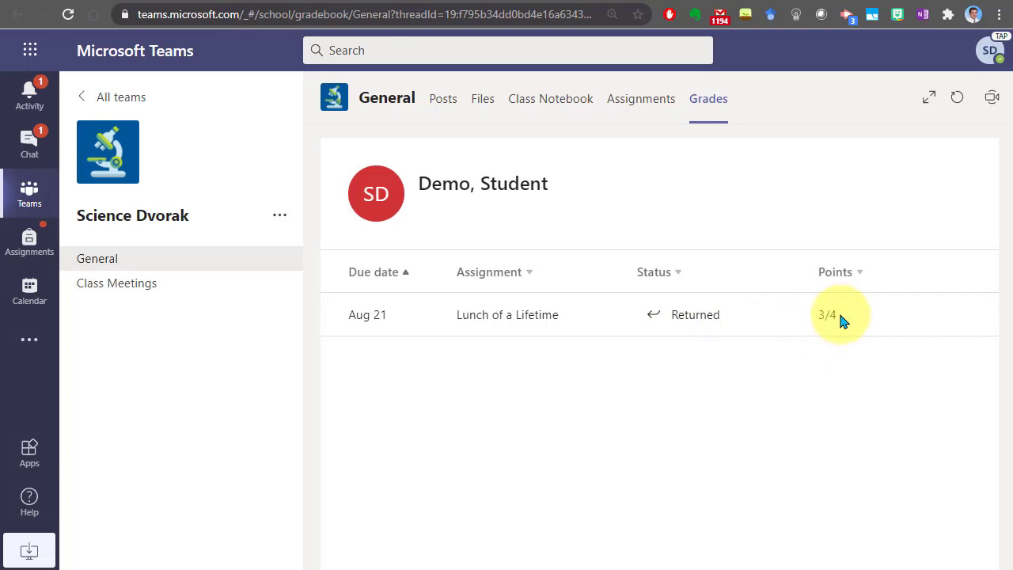
{"action": "mouse_move", "coordinate": [851, 324]}
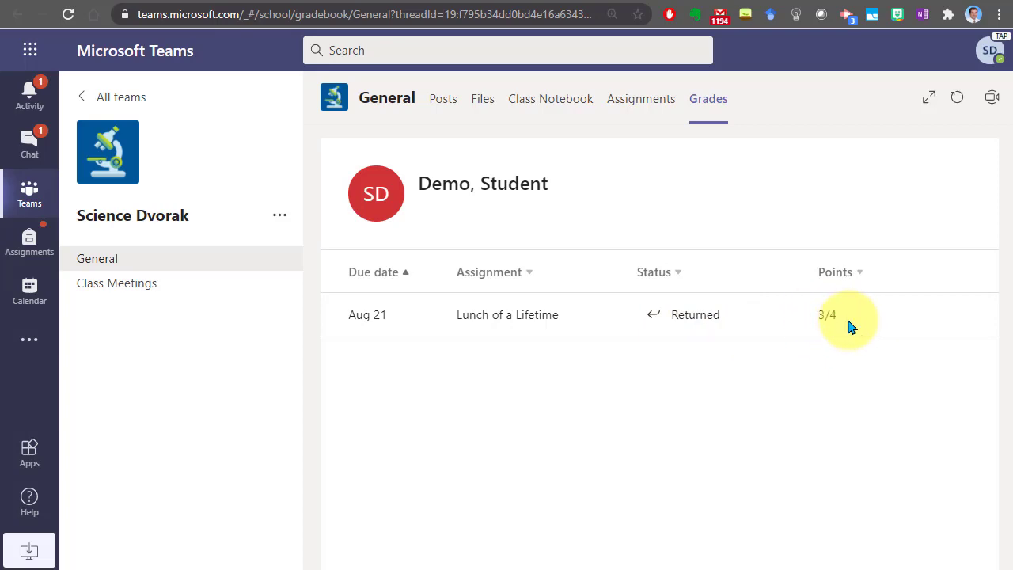